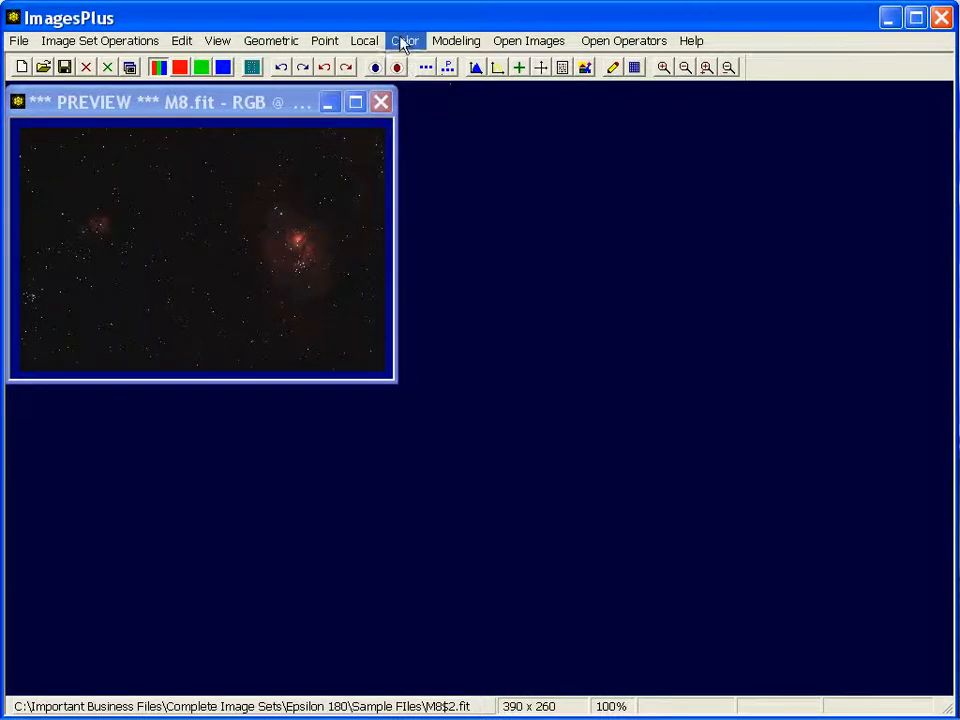
- Browse the Color menu to reach Split Luminance > Current Color Image for the M8 image
left_click(405, 40)
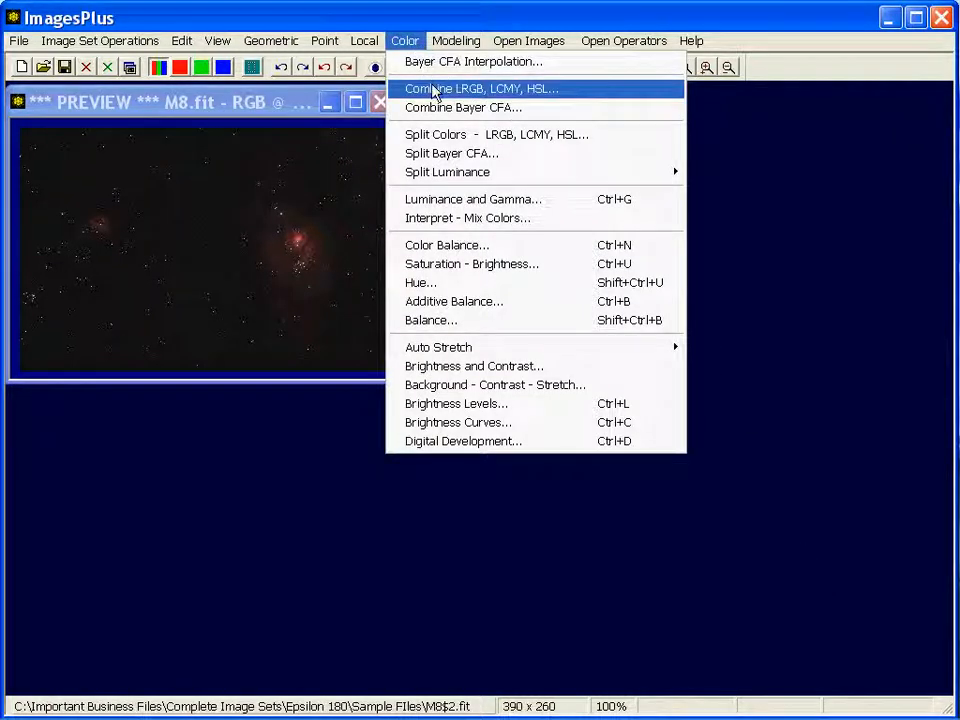
mouse_move(450, 134)
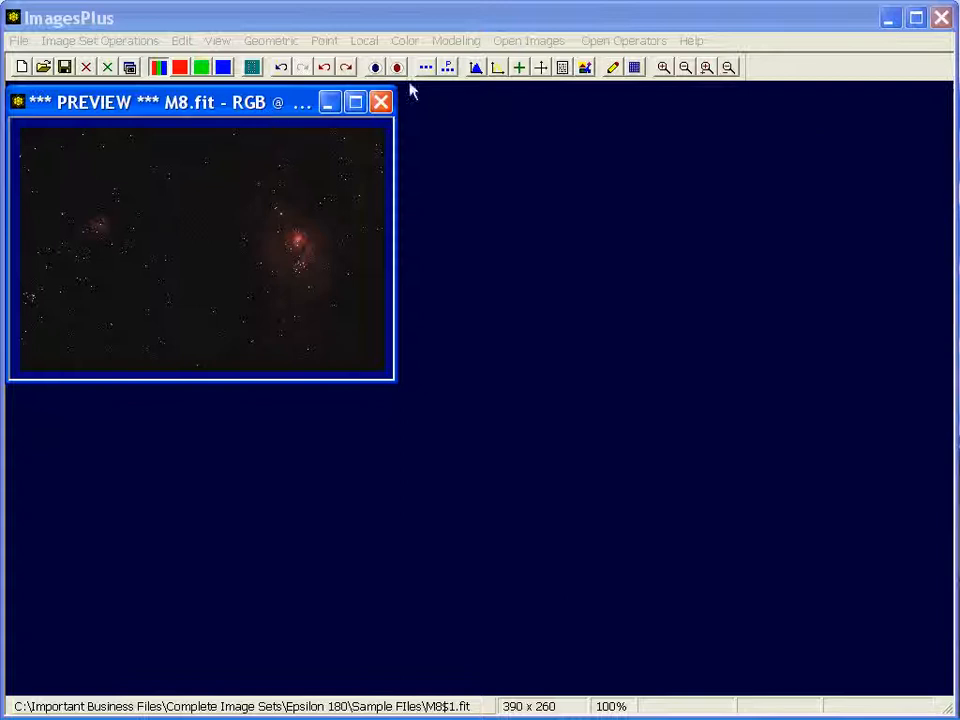
mouse_move(404, 40)
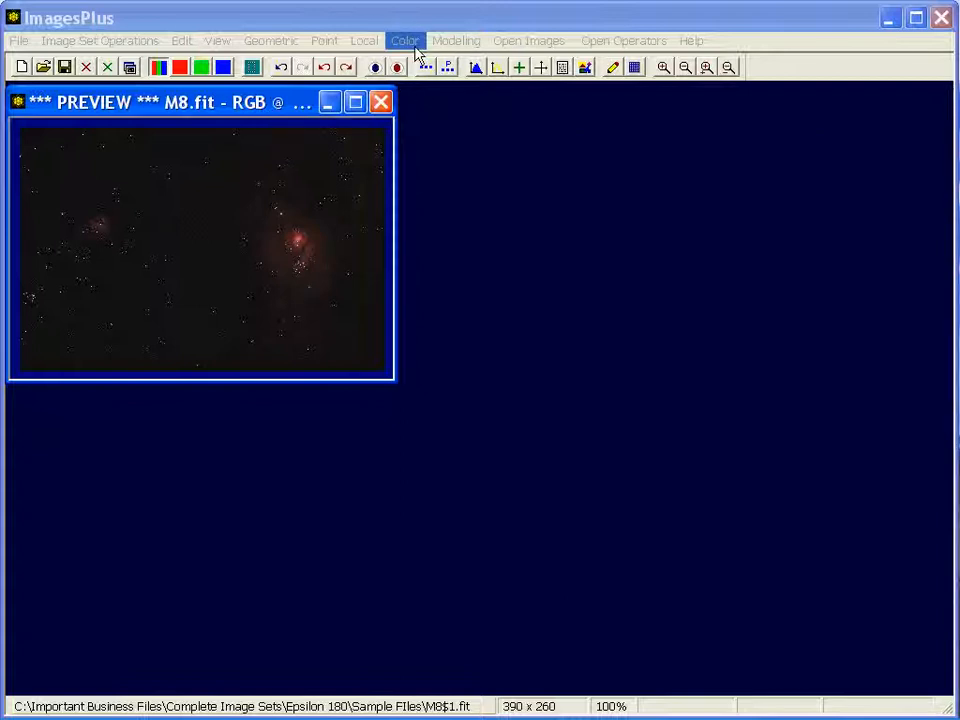
left_click(405, 40)
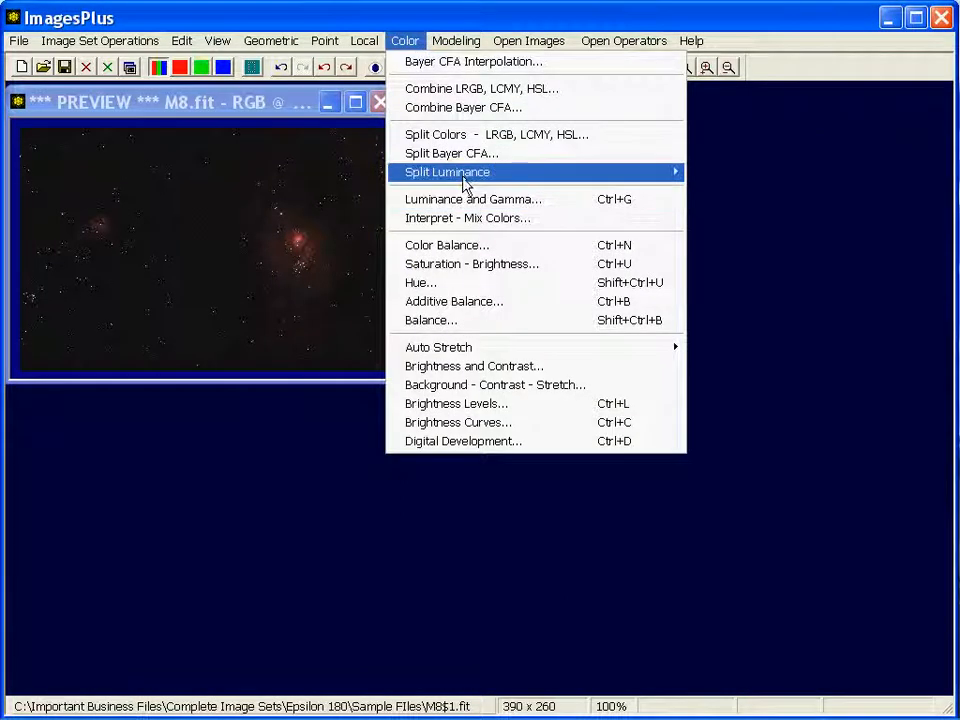
mouse_move(447, 172)
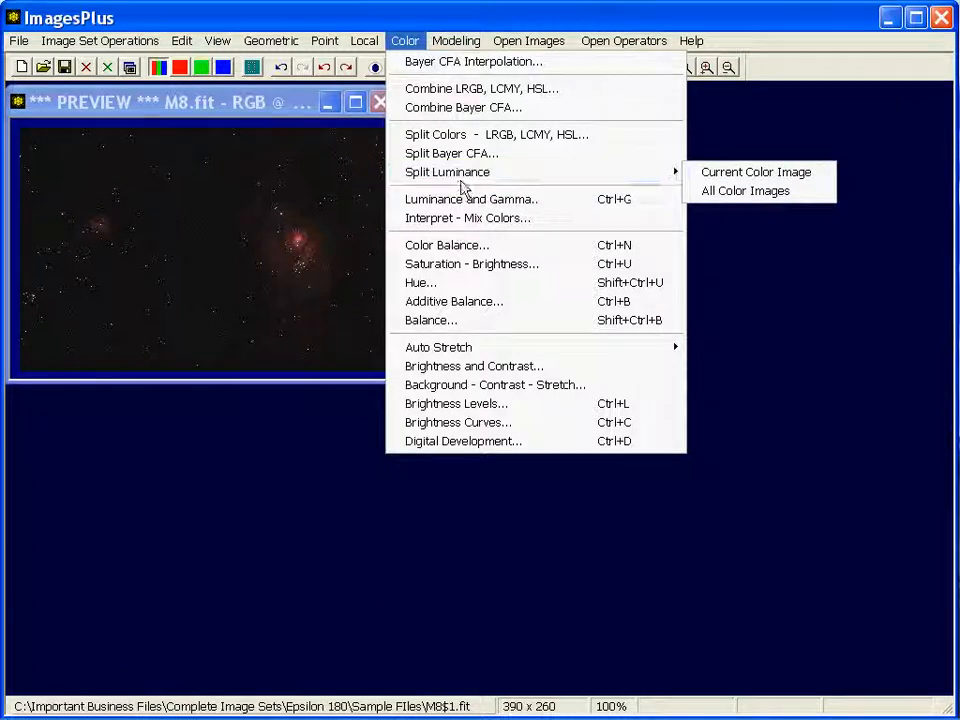
mouse_move(470, 199)
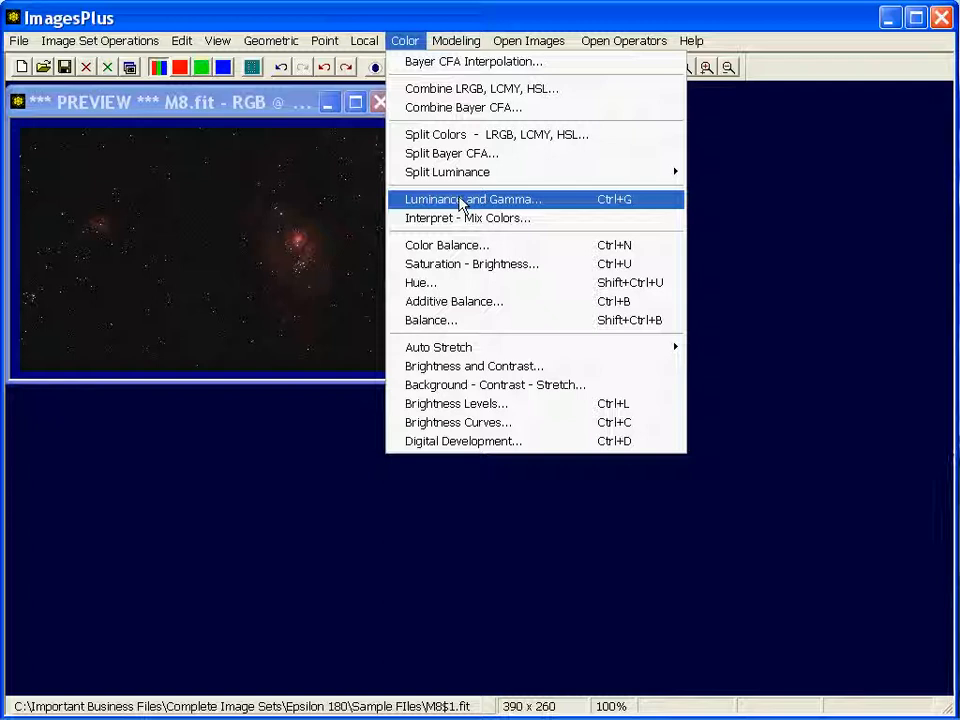
mouse_move(447, 172)
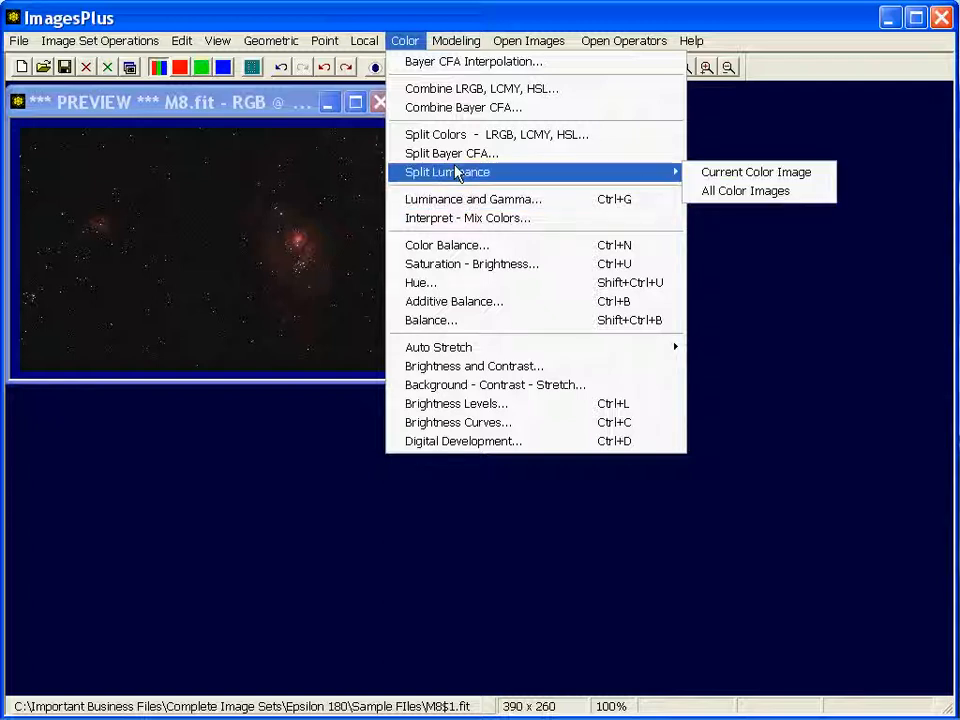
mouse_move(755, 172)
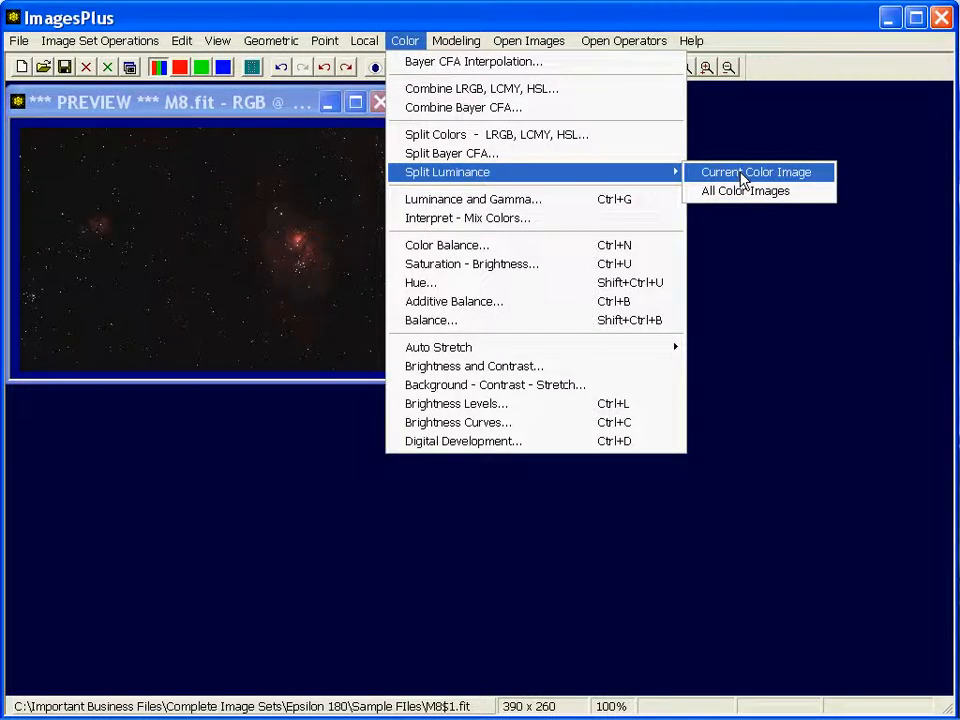
- Extract luminance from the current M8 colour image into M8$1_L1.fit
left_click(755, 172)
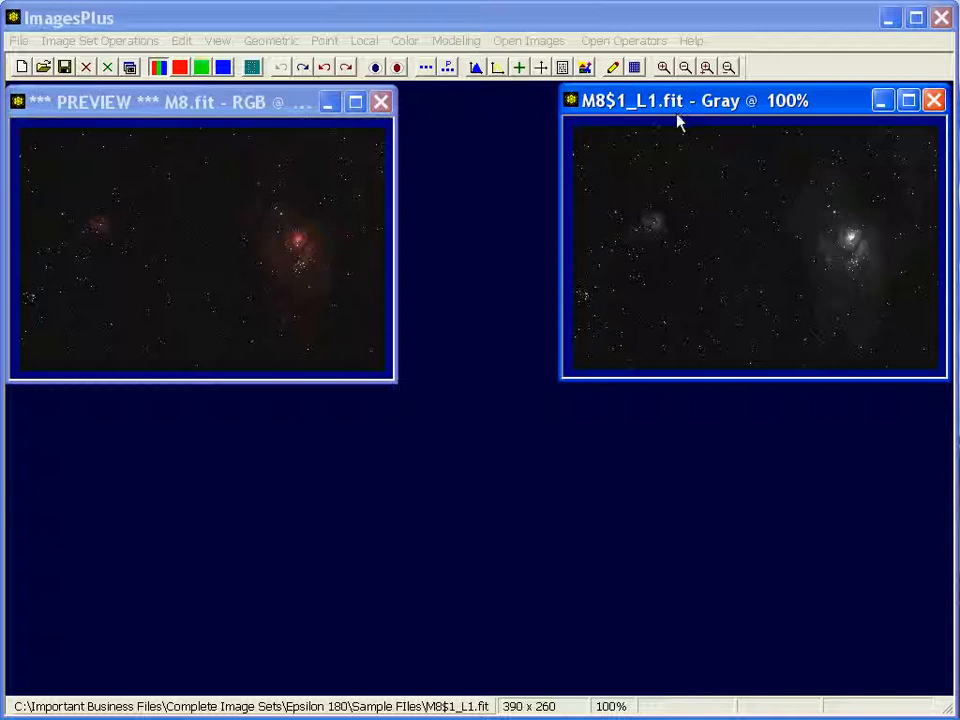
mouse_move(940, 247)
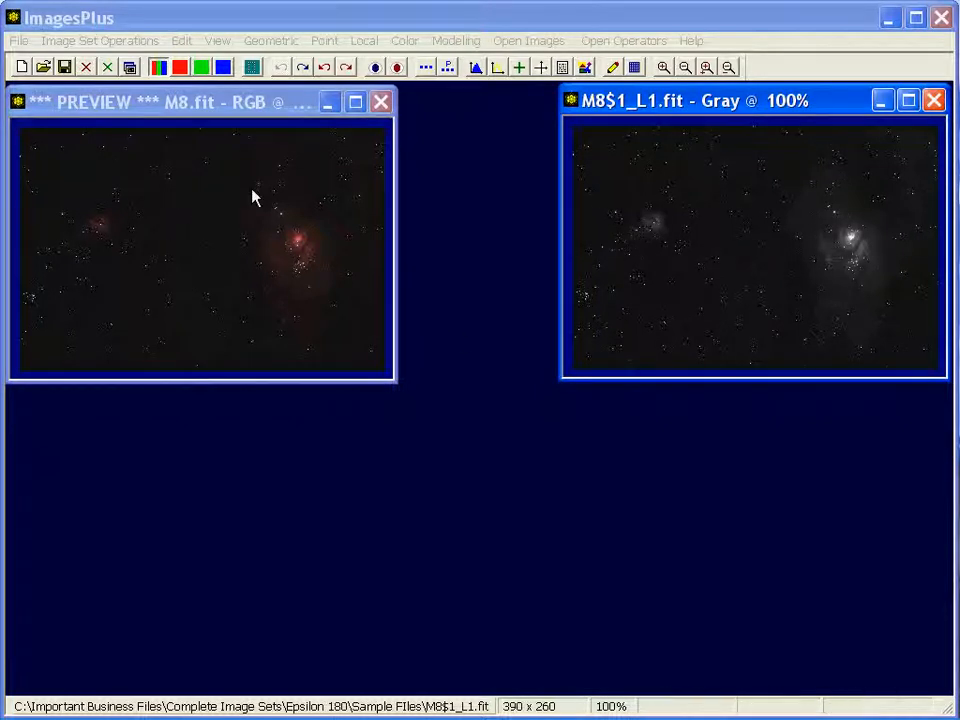
mouse_move(668, 289)
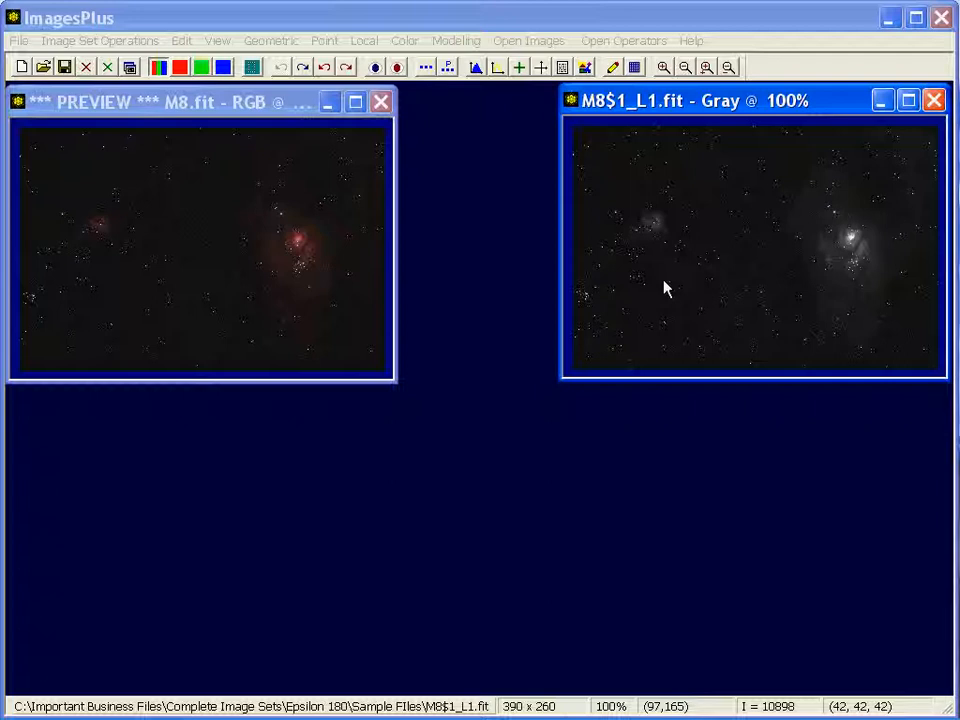
mouse_move(380, 215)
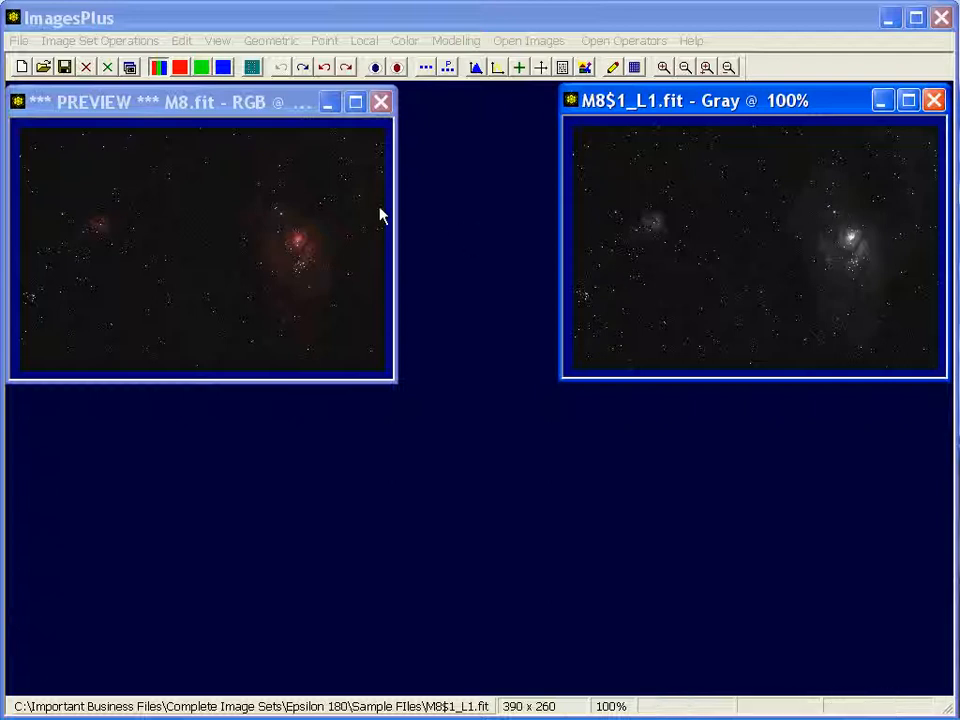
mouse_move(155, 268)
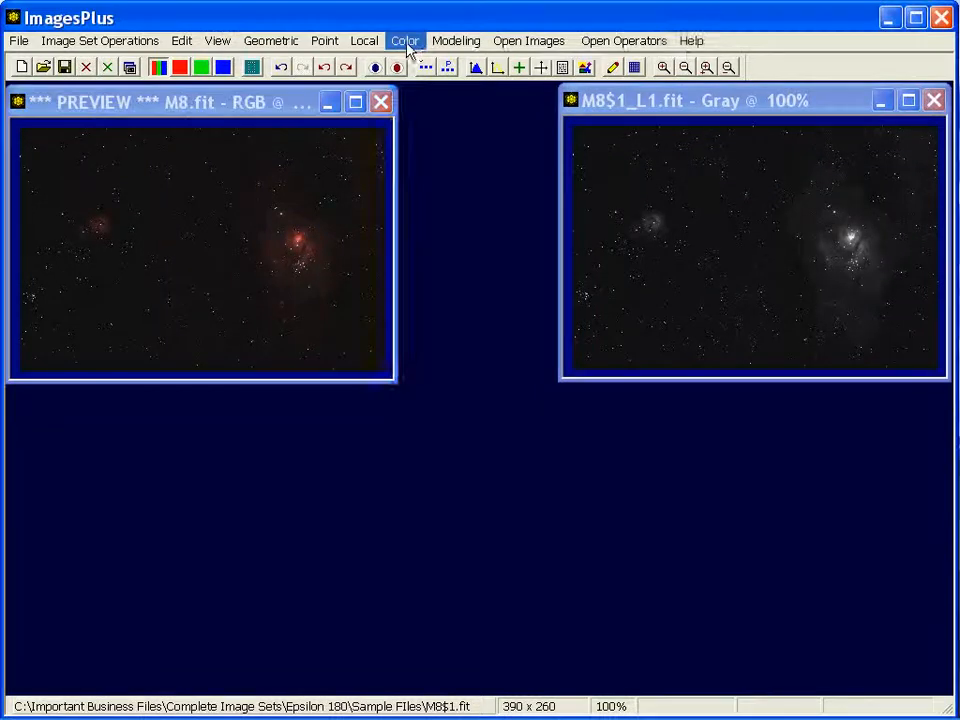
- Split M8 into RGB components linked to the new colour image CombineLRGBTarget_1.fit
left_click(405, 40)
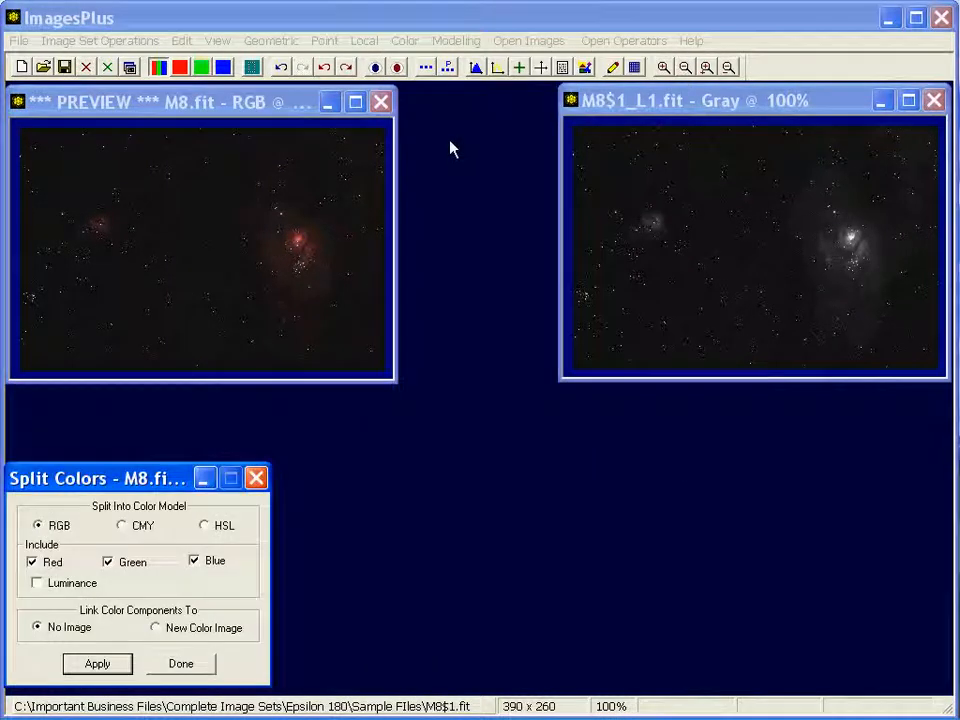
mouse_move(435, 258)
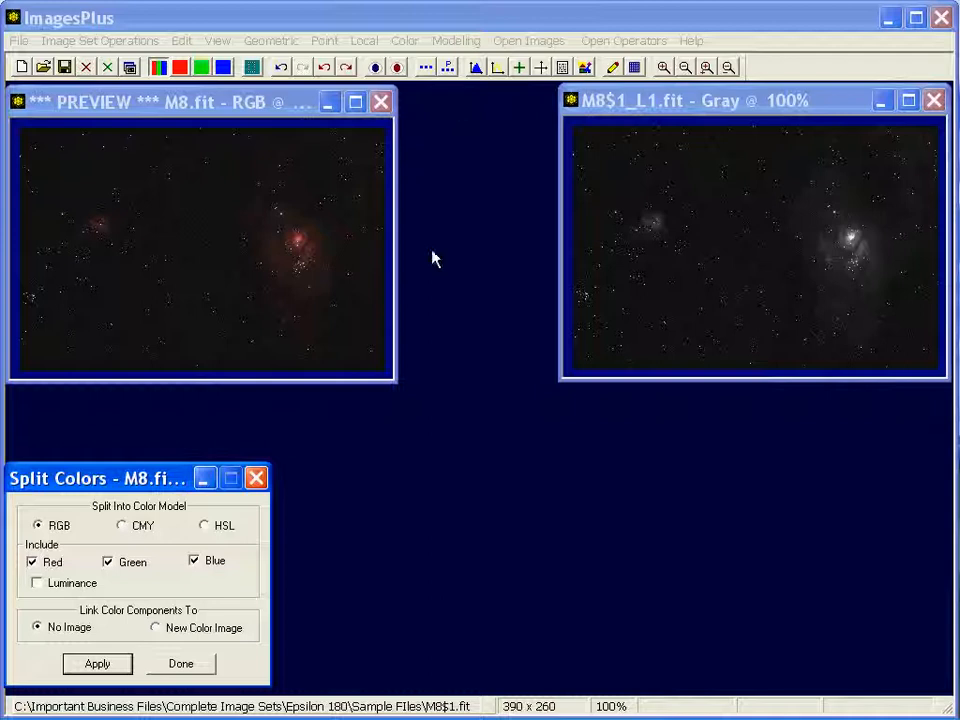
left_click(156, 627)
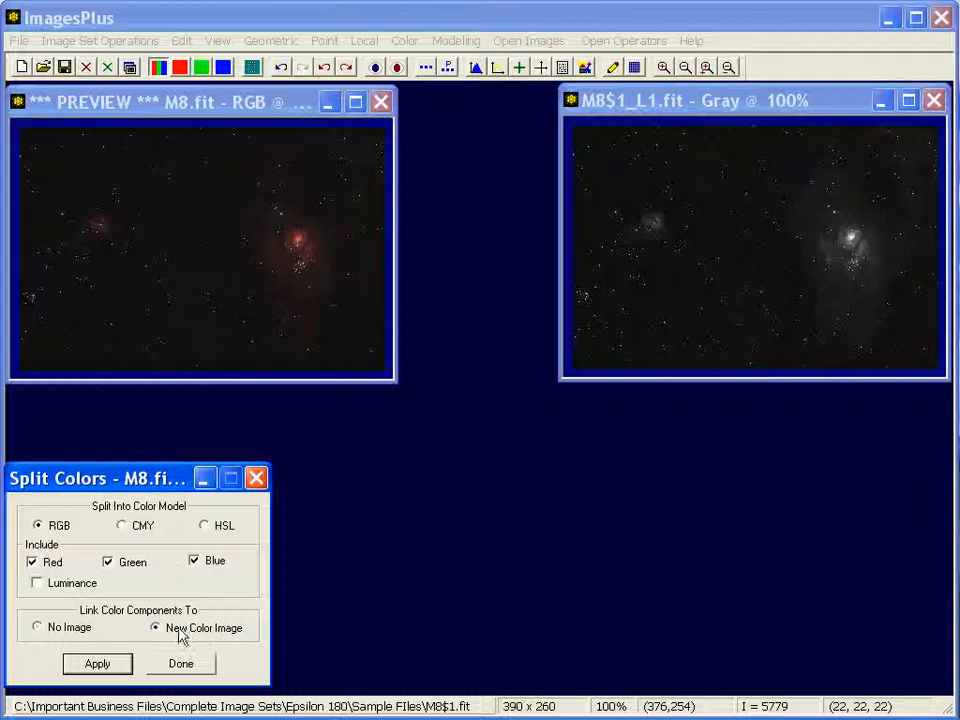
mouse_move(248, 638)
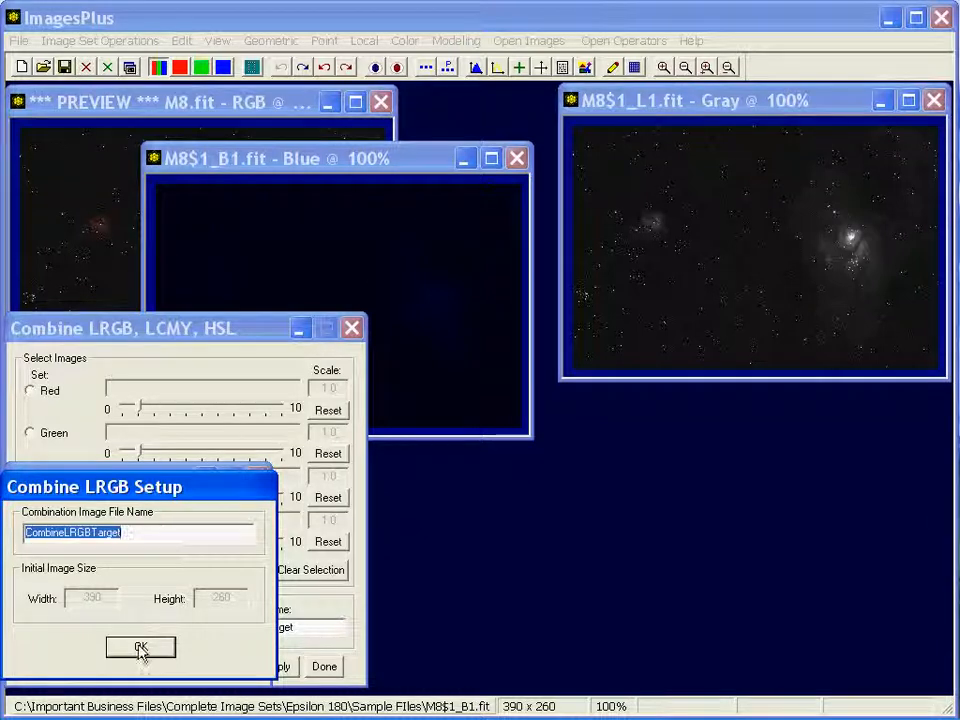
left_click(140, 647)
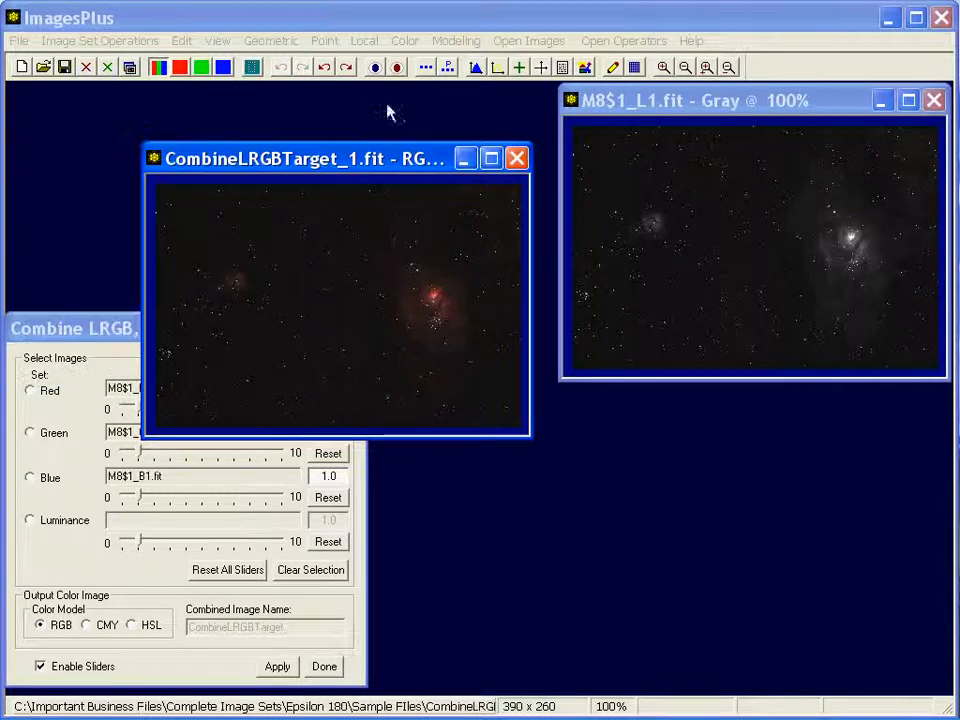
- Place CombineLRGBTarget at upper left, rearrange component windows, and bring L1 forward
left_click_drag(280, 159, 200, 73)
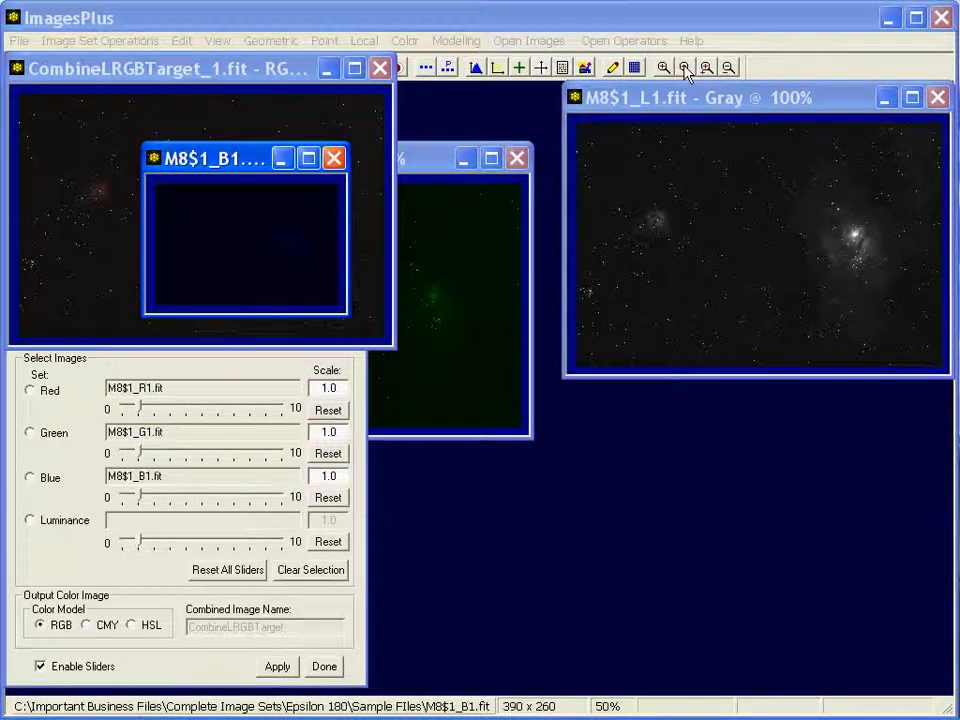
left_click_drag(210, 157, 425, 418)
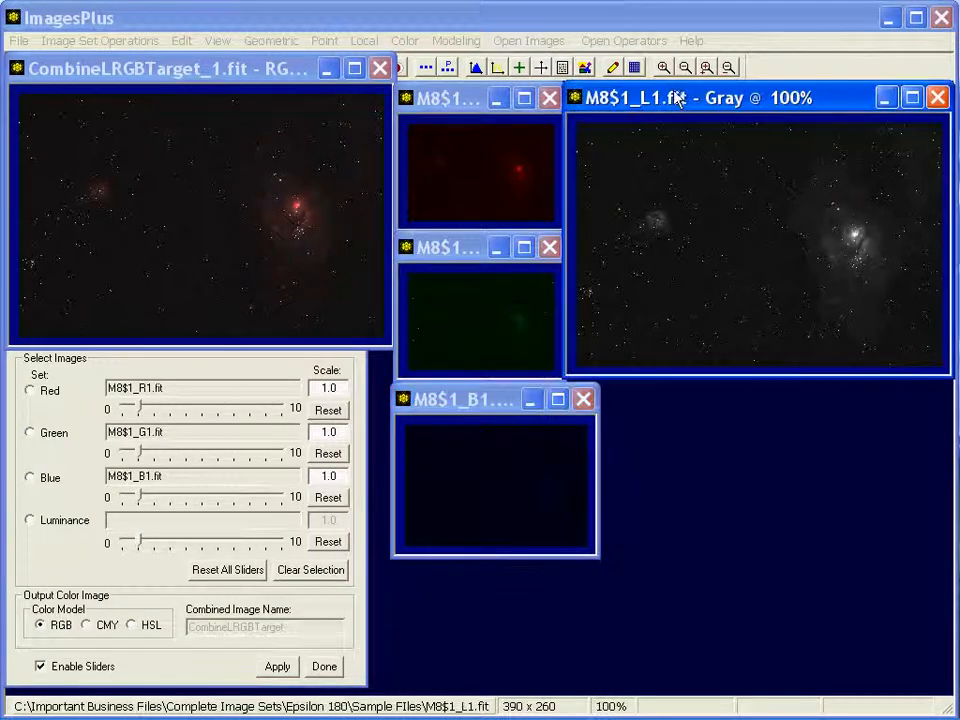
left_click(684, 67)
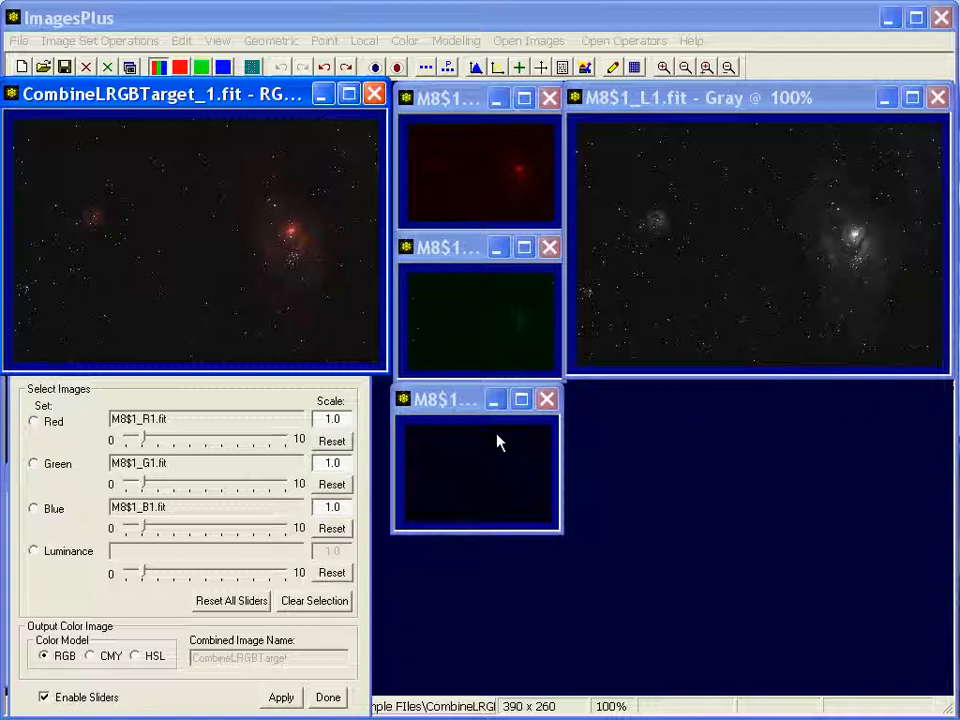
left_click(405, 40)
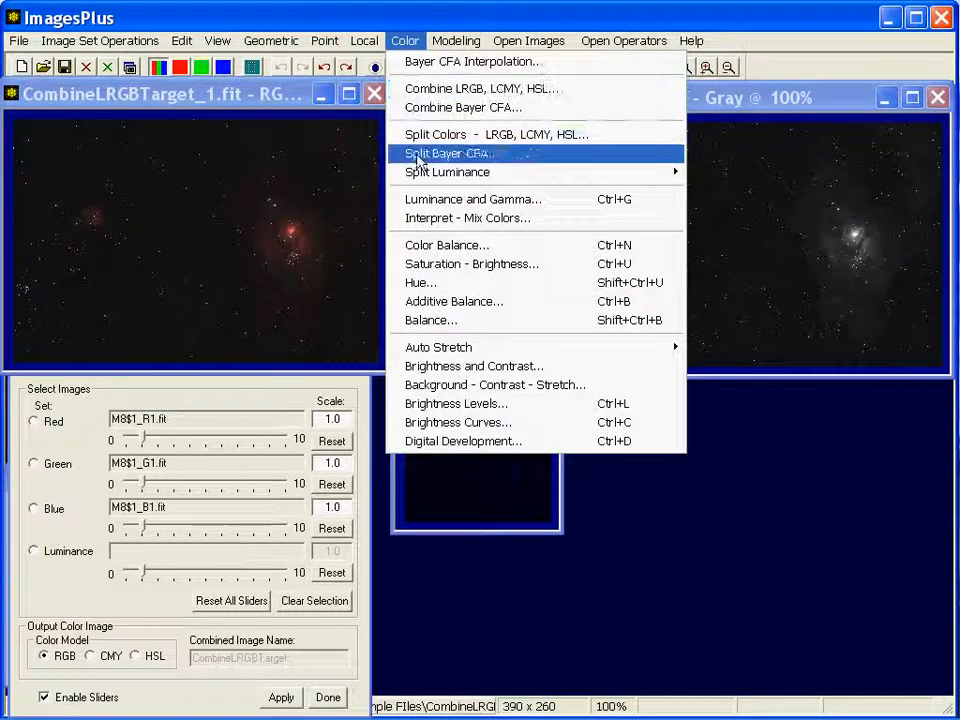
mouse_move(435, 134)
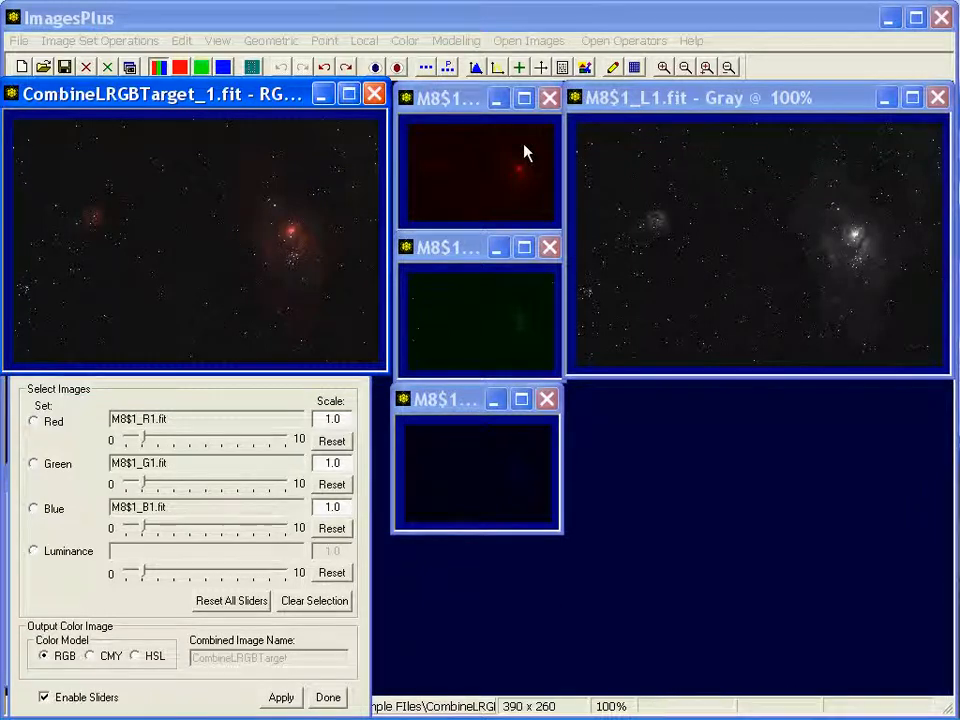
mouse_move(492, 215)
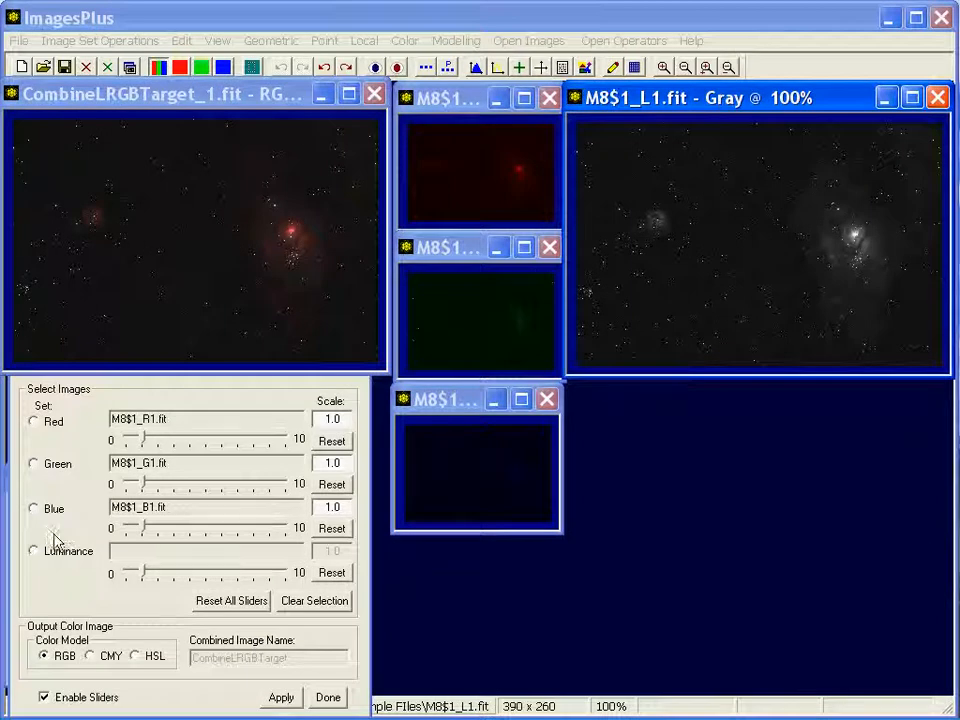
mouse_move(42, 558)
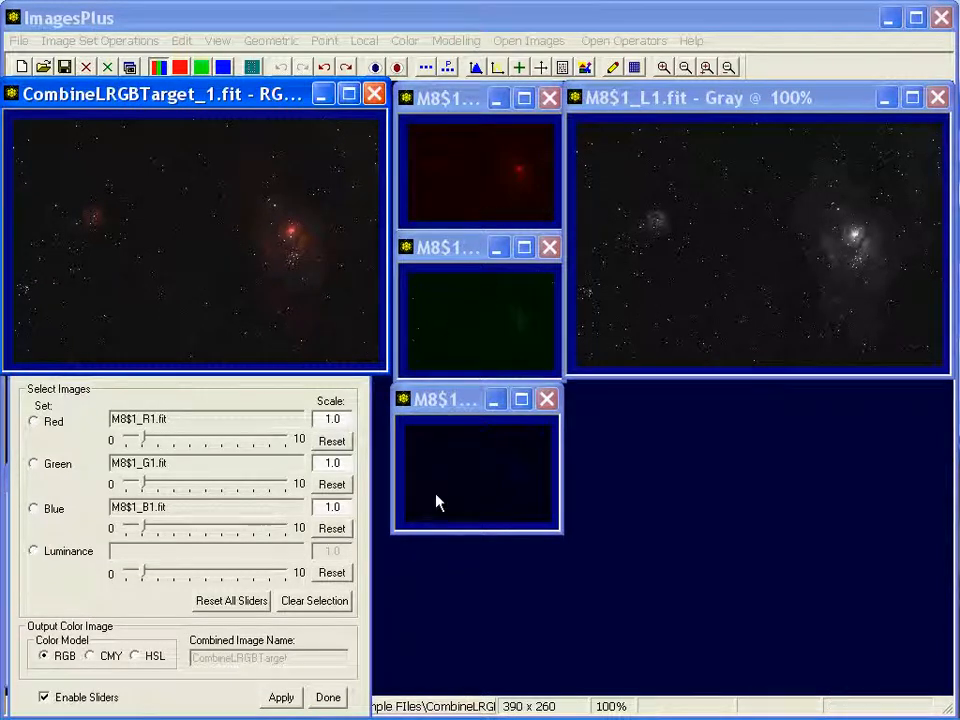
mouse_move(595, 237)
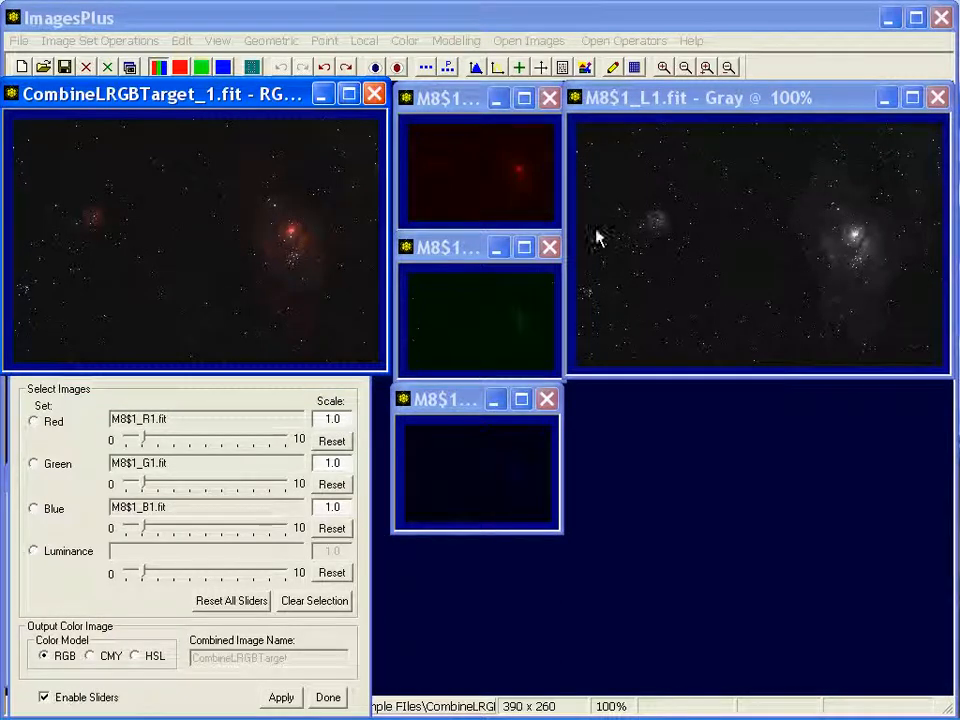
mouse_move(530, 577)
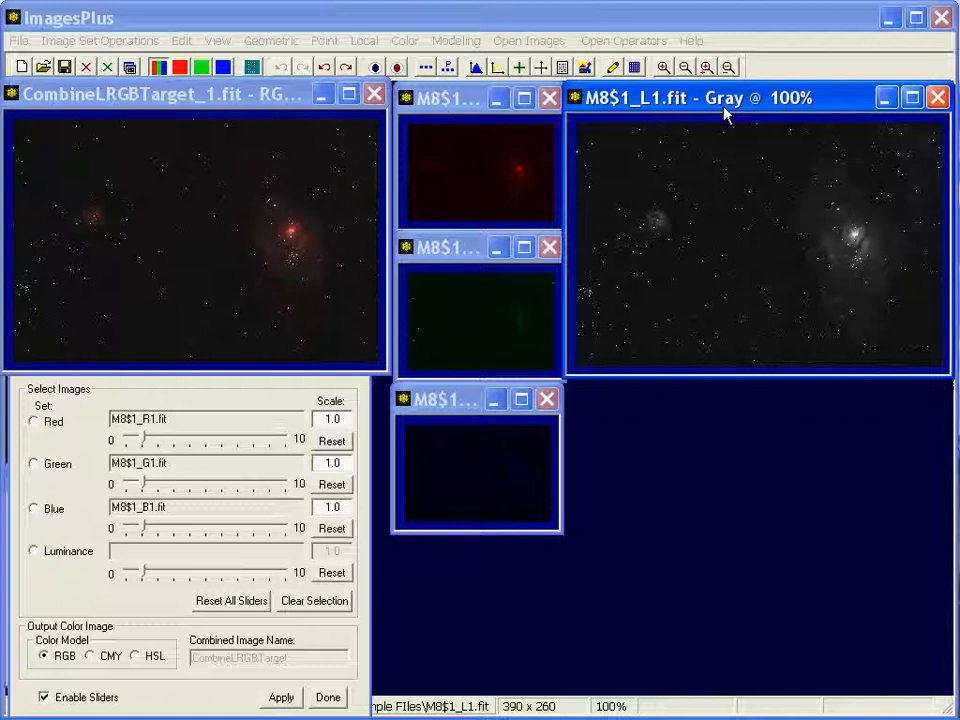
mouse_move(700, 170)
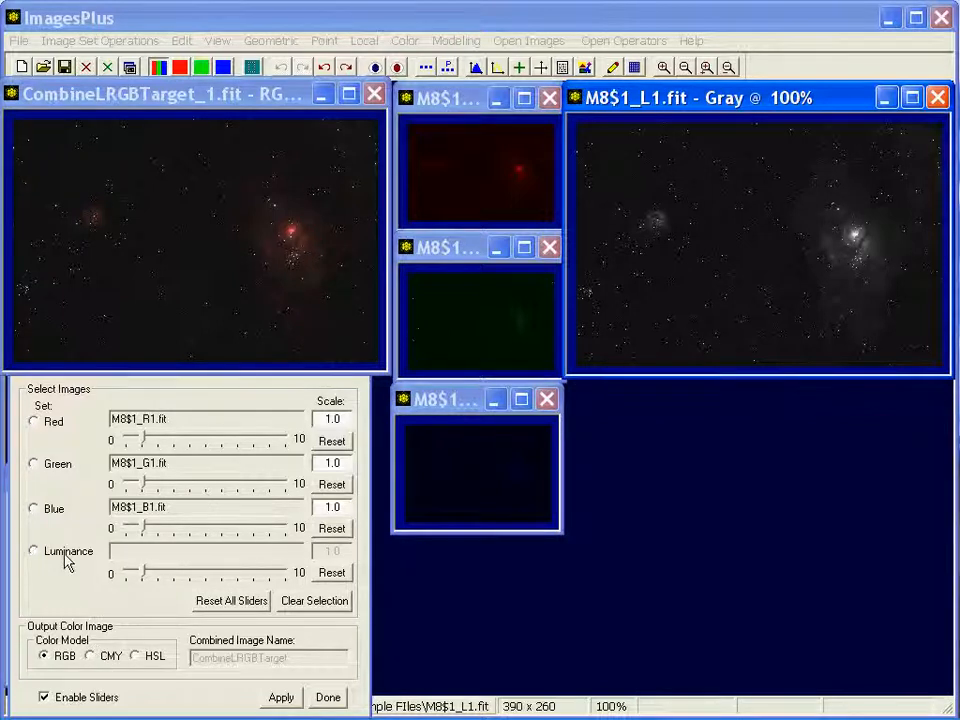
- Assign M8$1_L1.fit as the Luminance component in the Combine LRGB panel
left_click(33, 551)
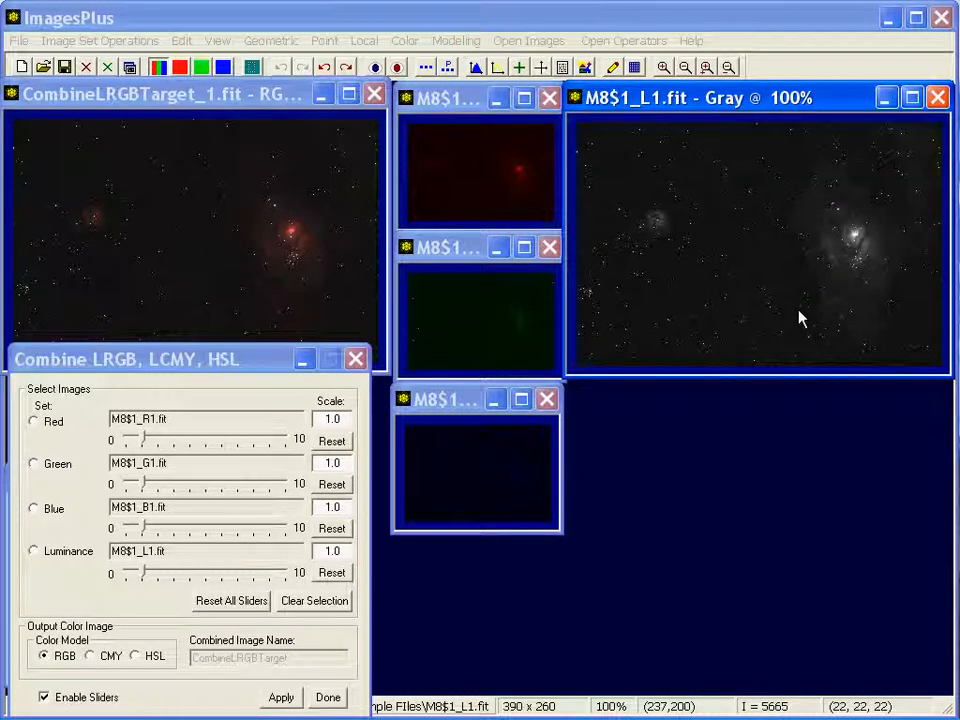
mouse_move(415, 370)
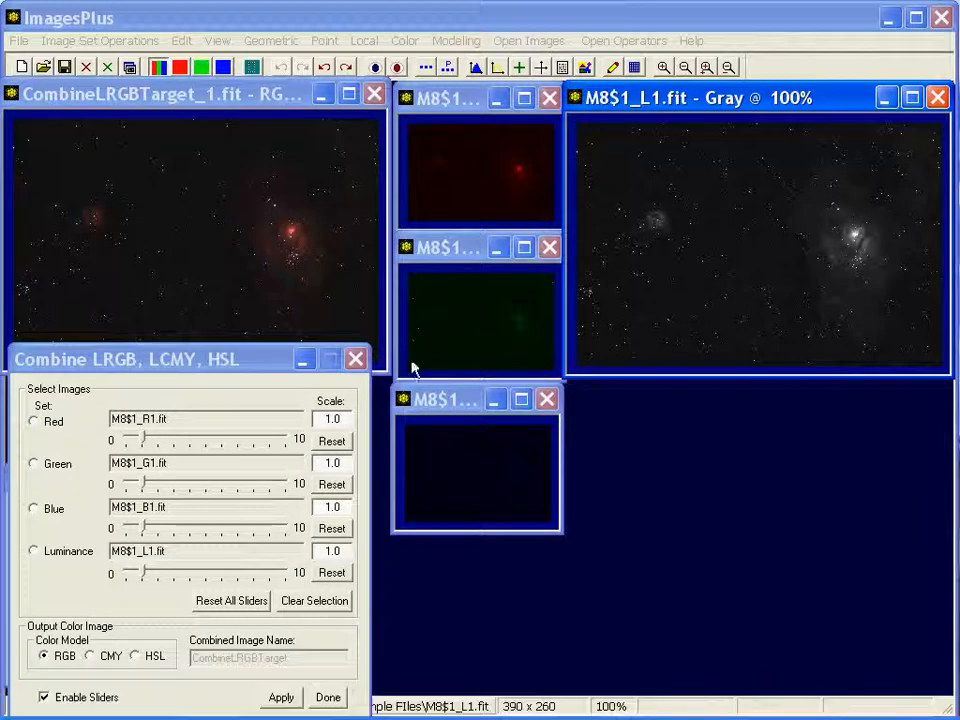
mouse_move(660, 418)
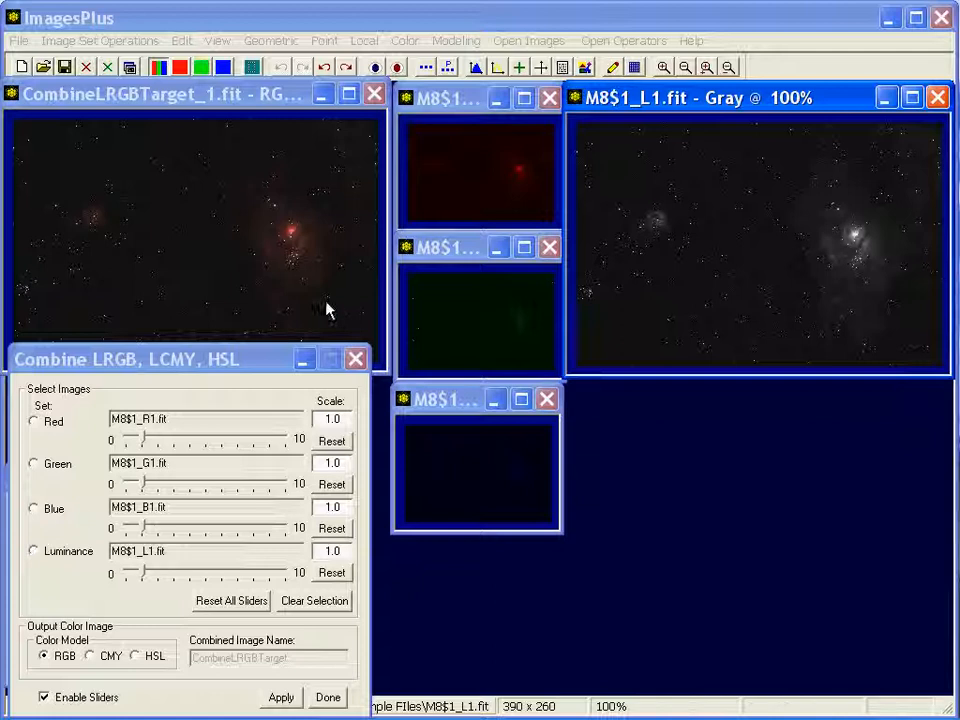
left_click(281, 697)
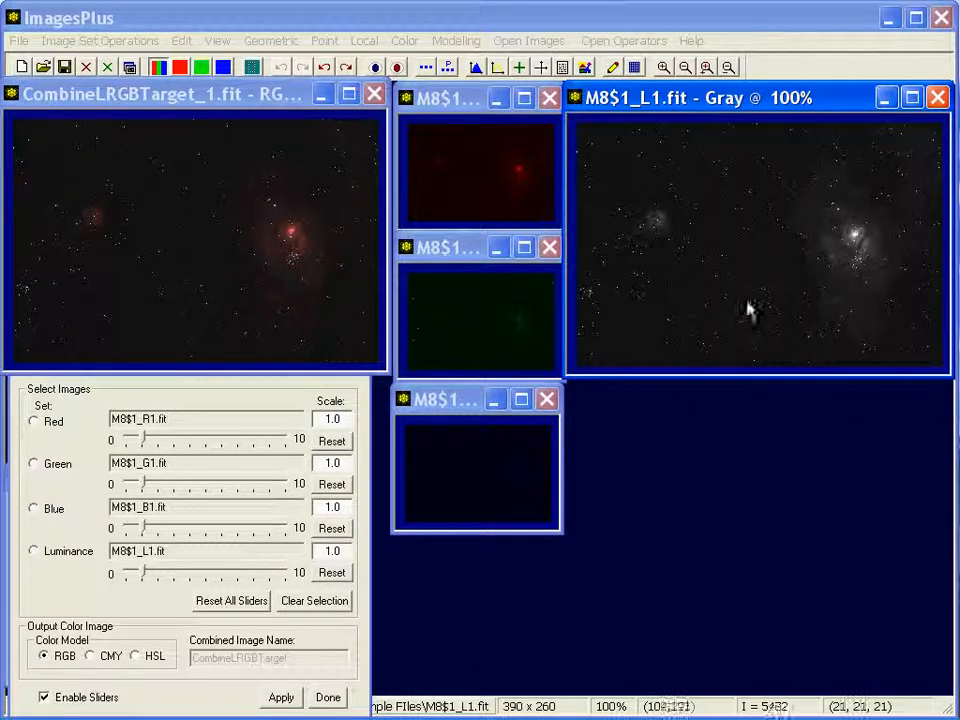
left_click(405, 40)
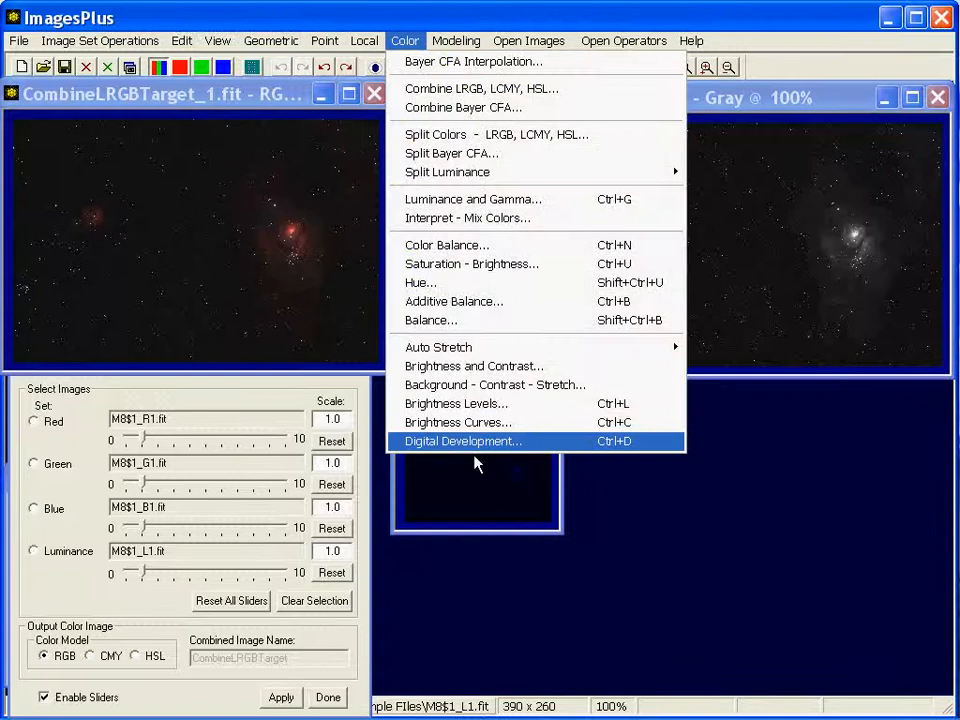
- Stretch all images with break-point 2550 and background weight 0.949, then reapply LRGB combine
left_click(462, 441)
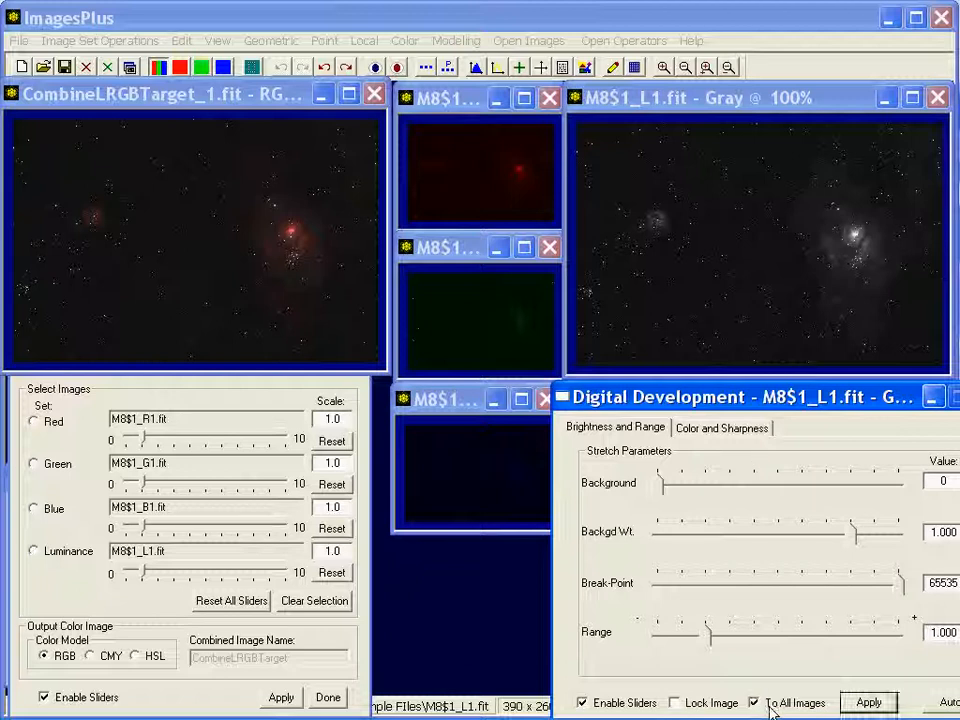
mouse_move(527, 495)
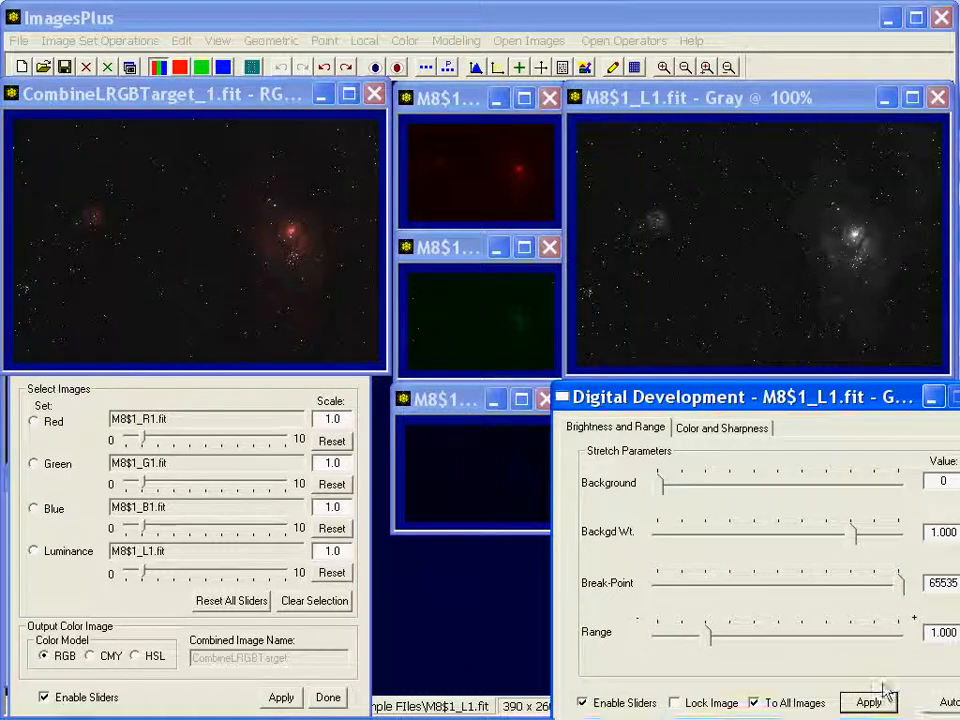
left_click_drag(910, 583, 695, 583)
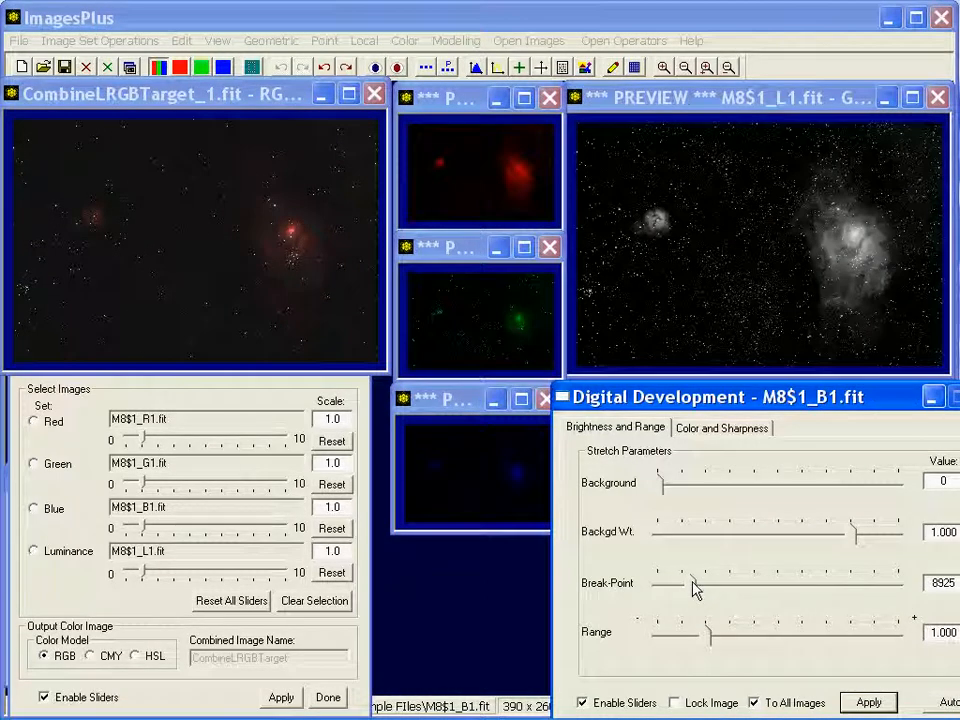
left_click_drag(700, 583, 690, 583)
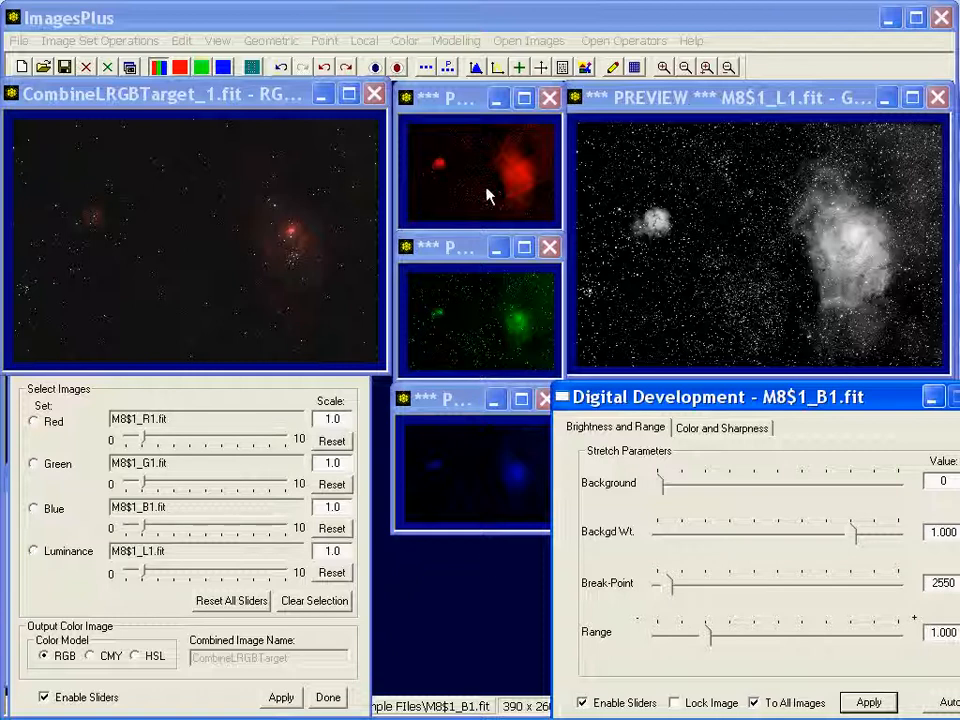
mouse_move(795, 300)
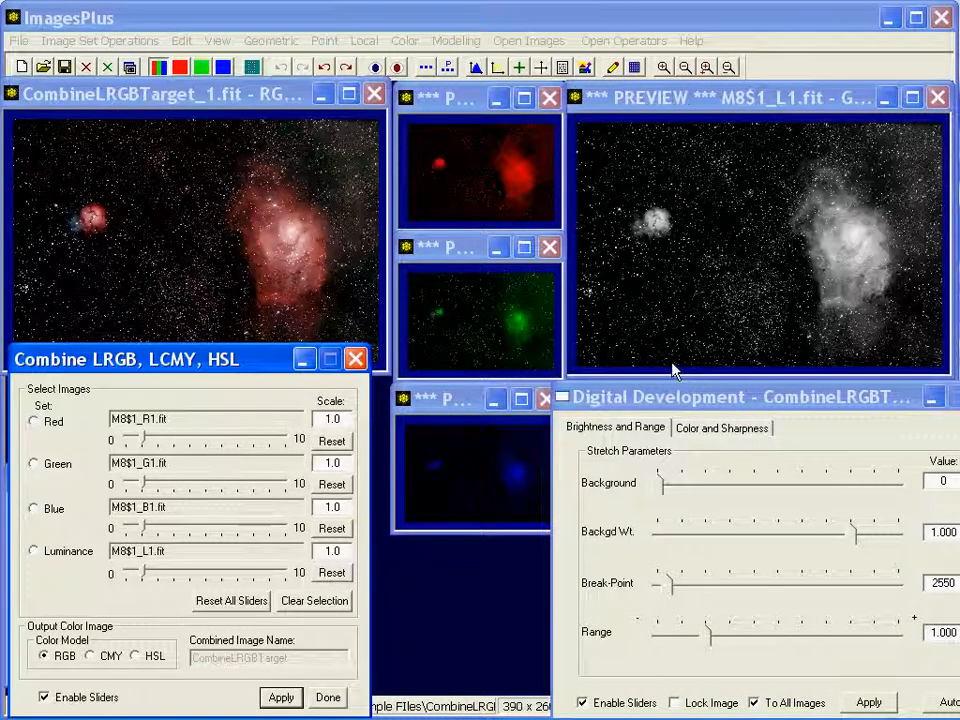
mouse_move(310, 285)
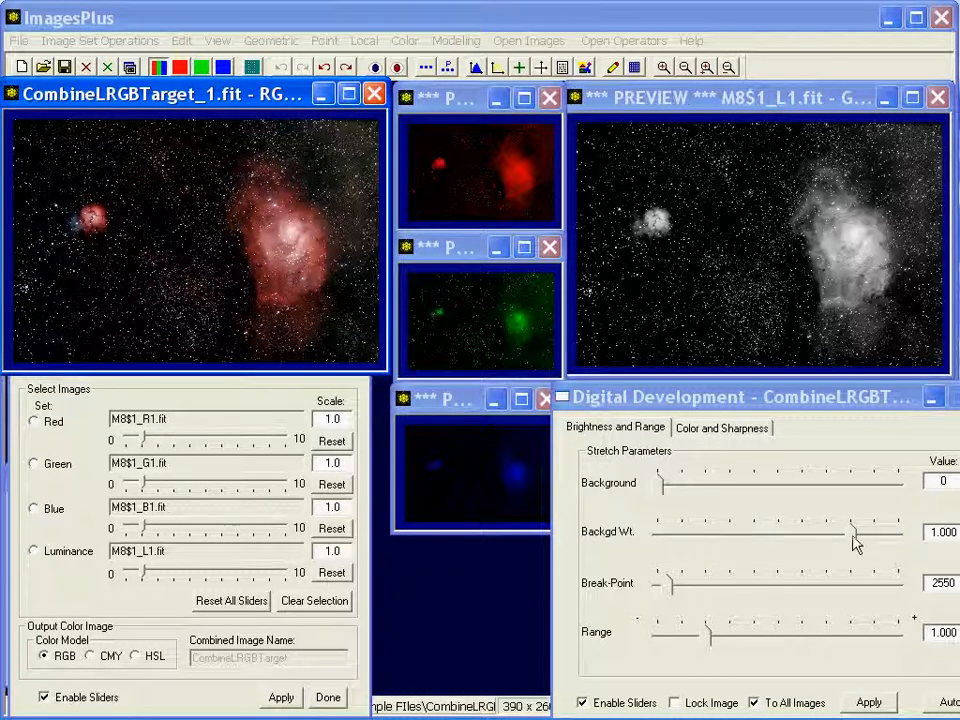
left_click_drag(855, 536, 845, 536)
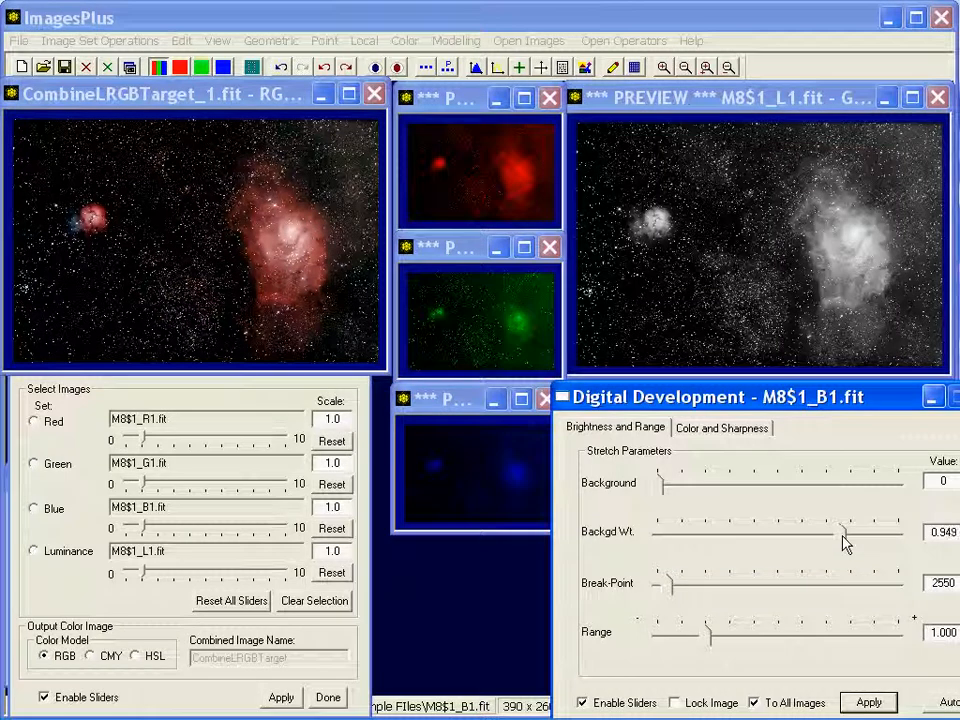
left_click(281, 697)
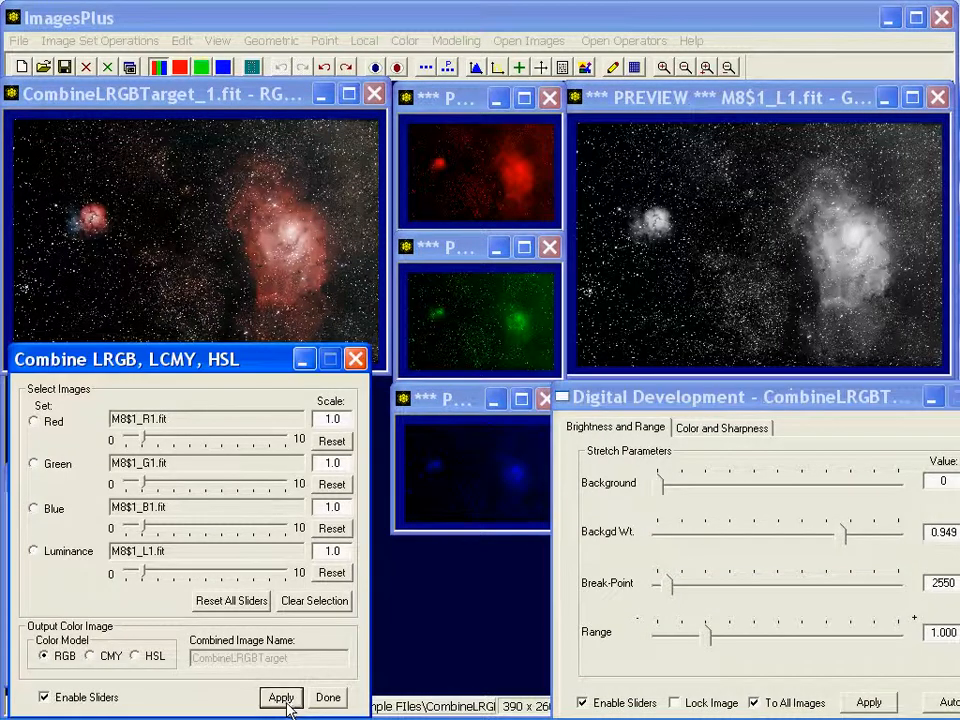
left_click(281, 697)
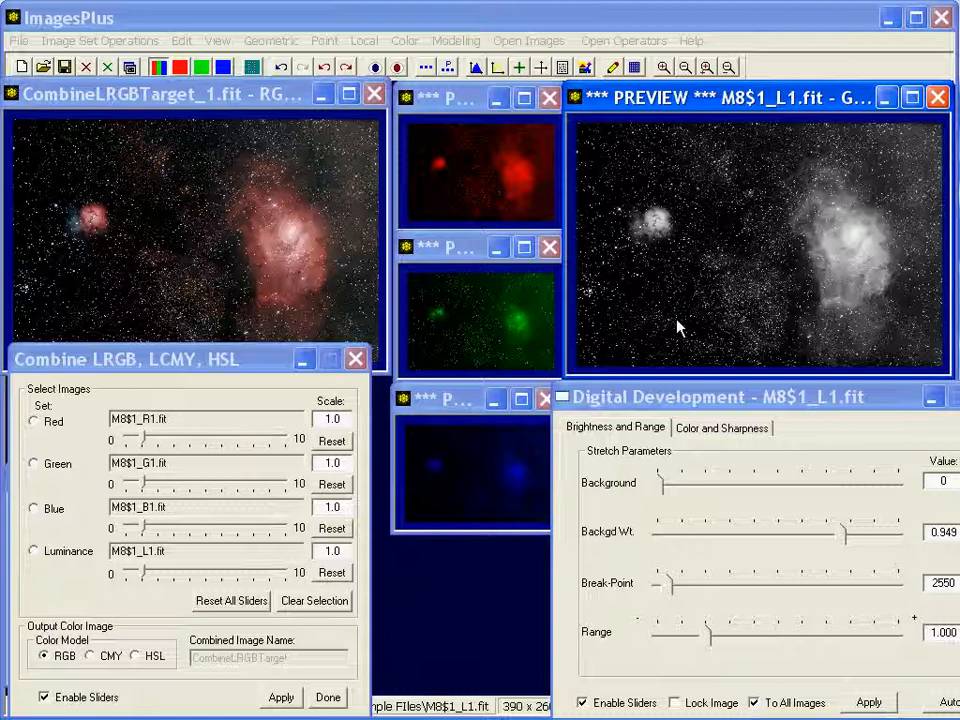
mouse_move(632, 340)
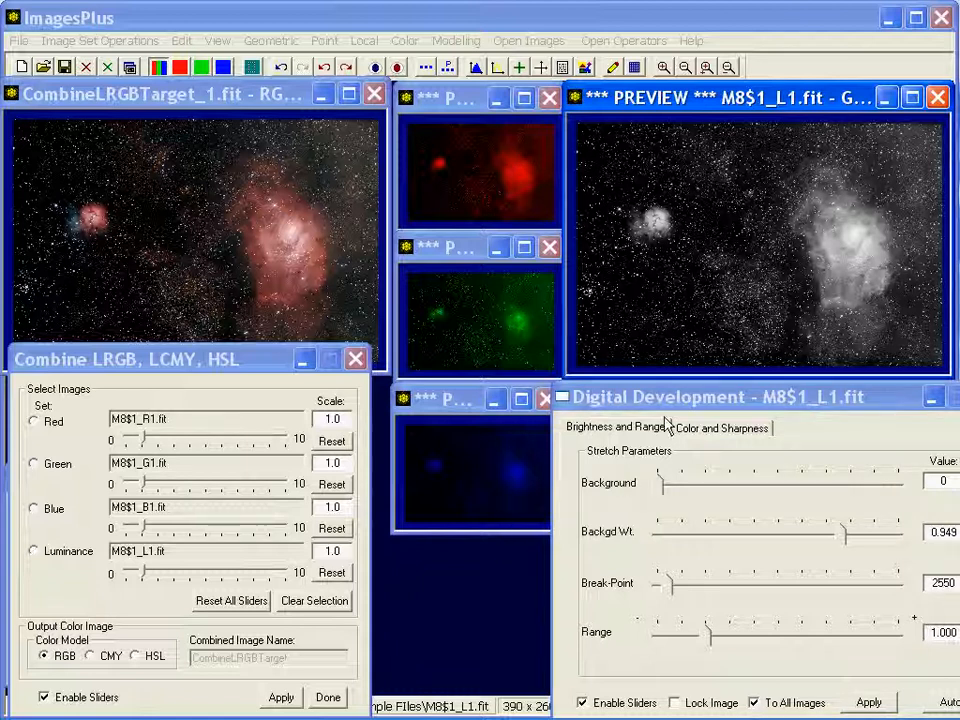
- Restretch M8$1_L1 with background weight 0.934 and range 1.325, then recombine LRGB
left_click(867, 702)
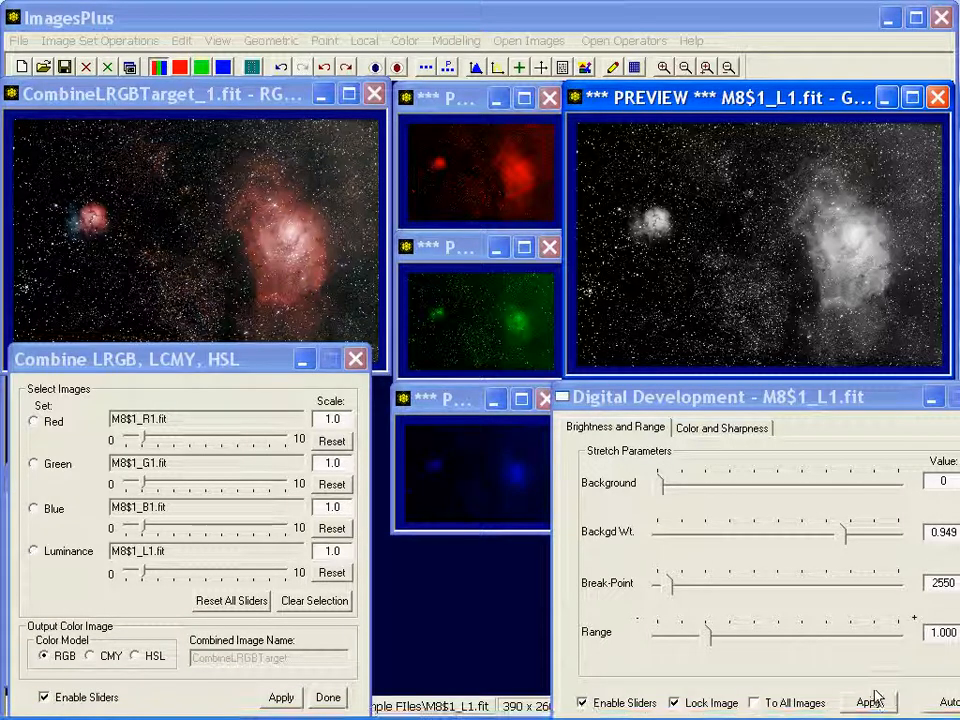
mouse_move(690, 265)
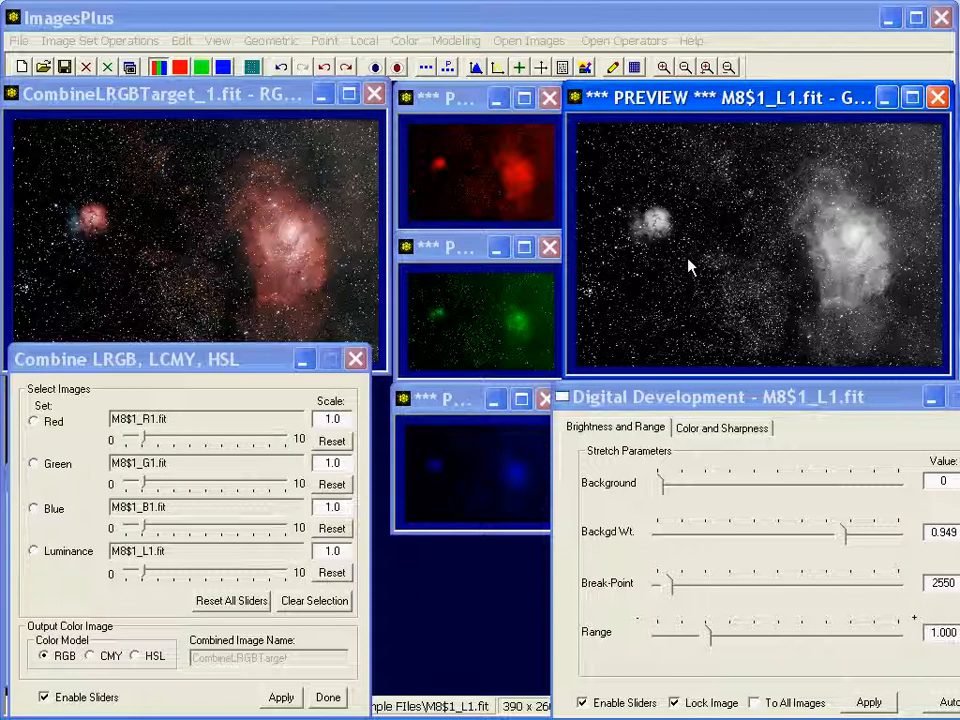
mouse_move(217, 292)
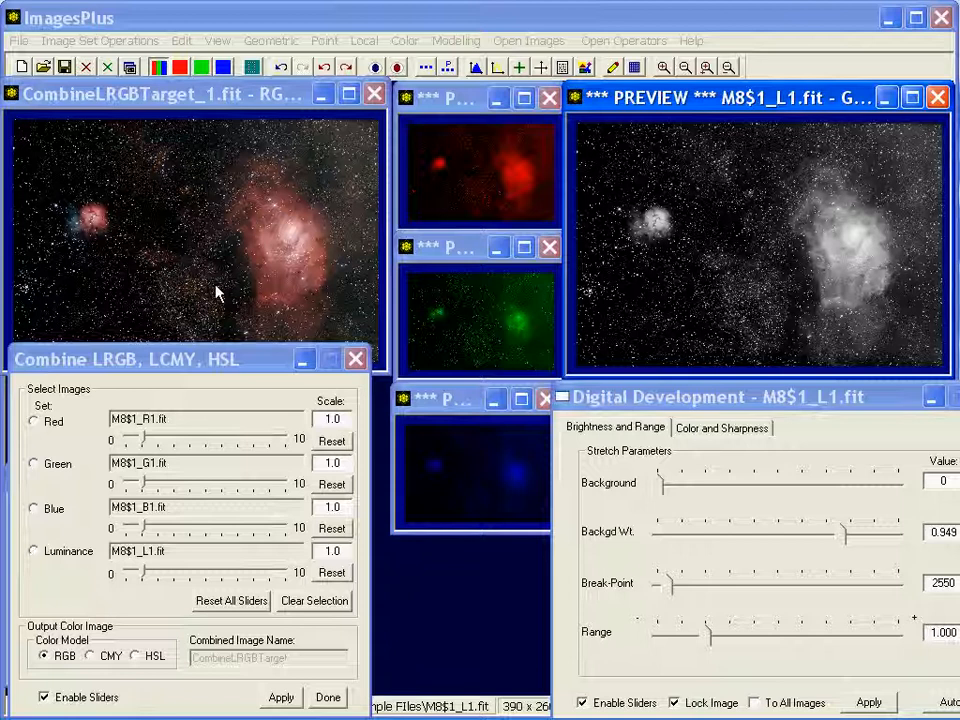
mouse_move(675, 230)
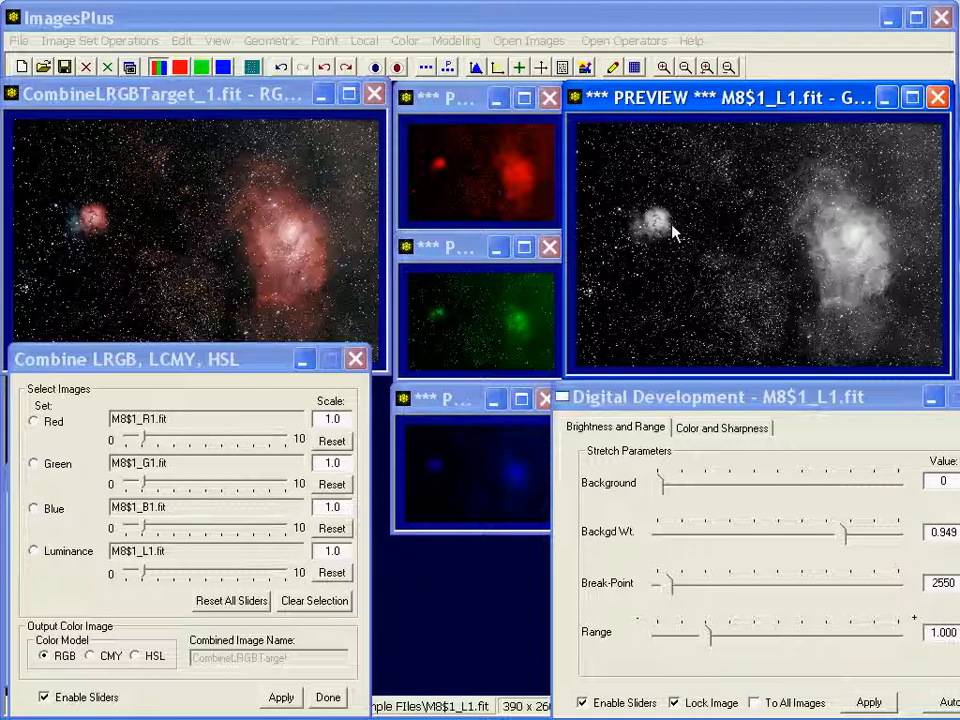
mouse_move(783, 613)
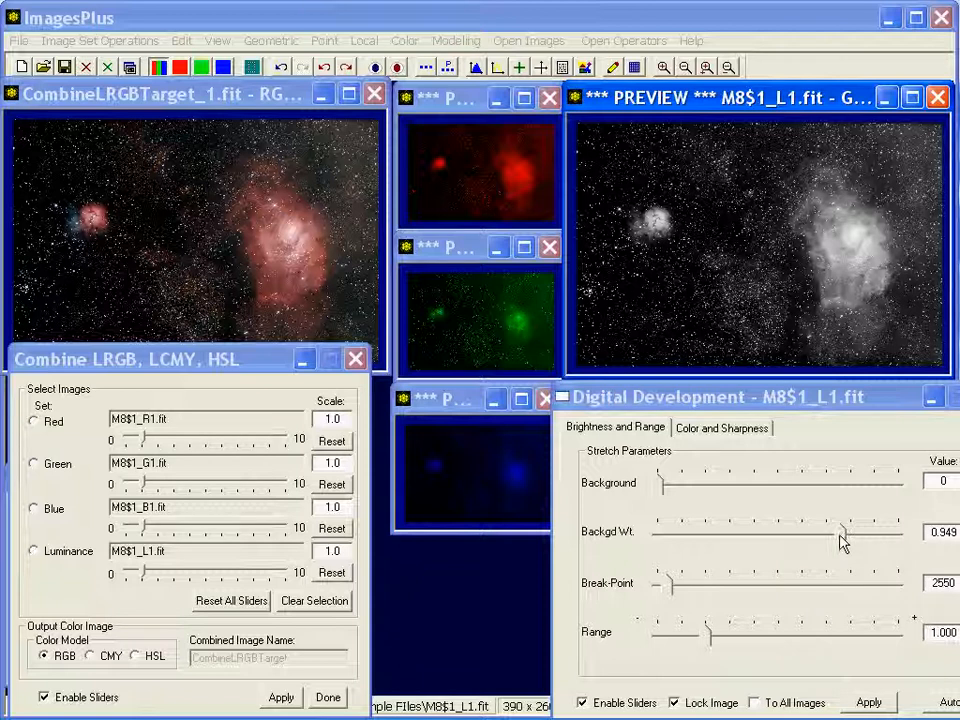
left_click_drag(845, 540, 838, 540)
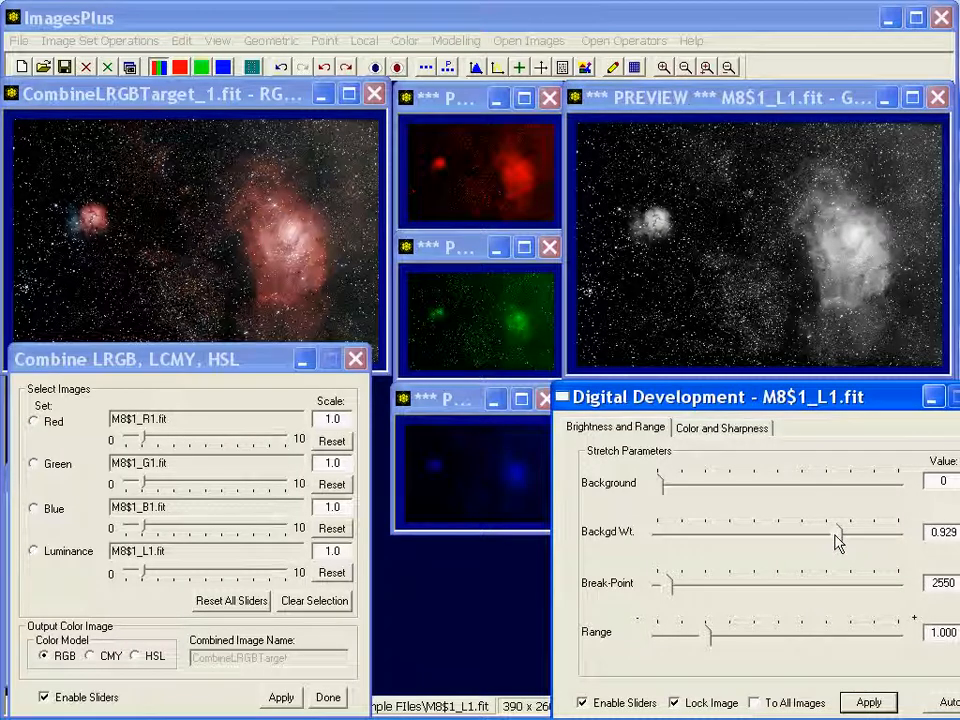
left_click_drag(835, 530, 840, 530)
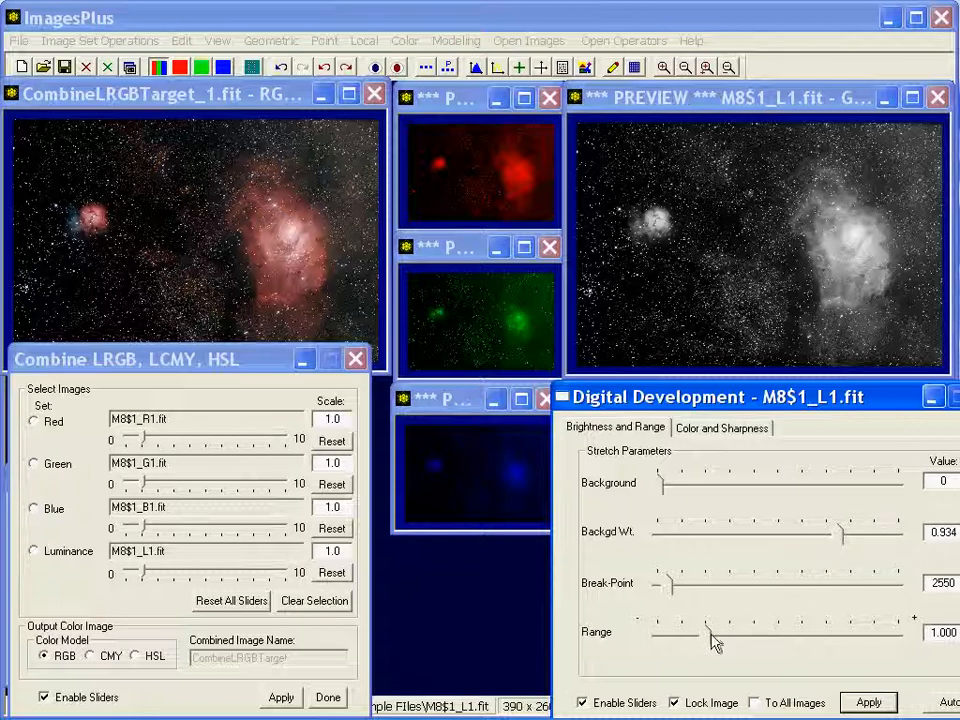
left_click_drag(700, 632, 718, 632)
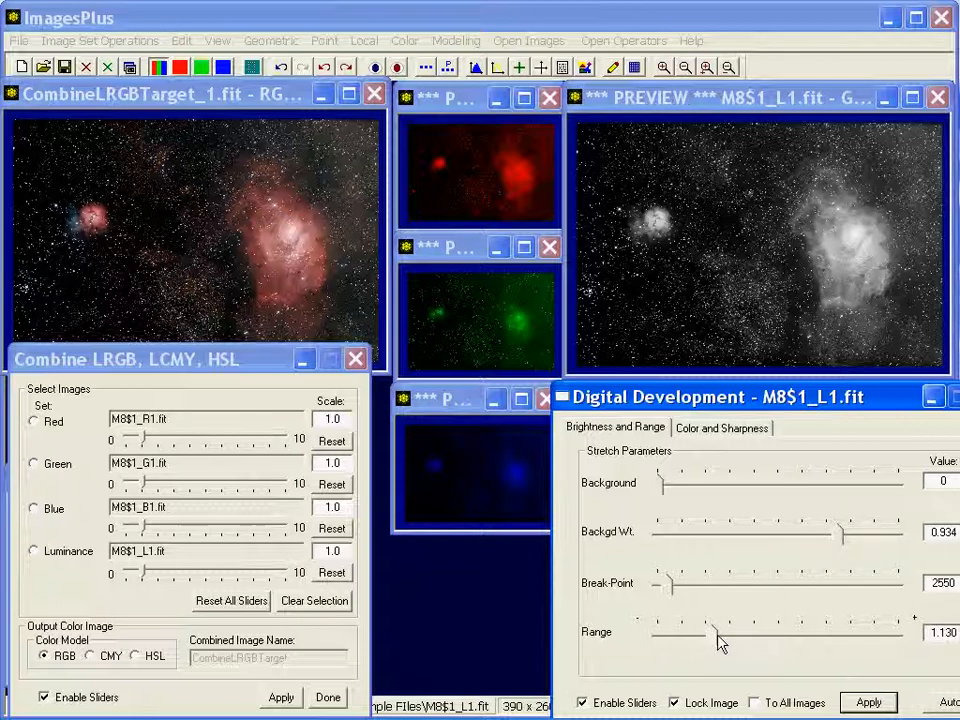
left_click_drag(718, 632, 728, 632)
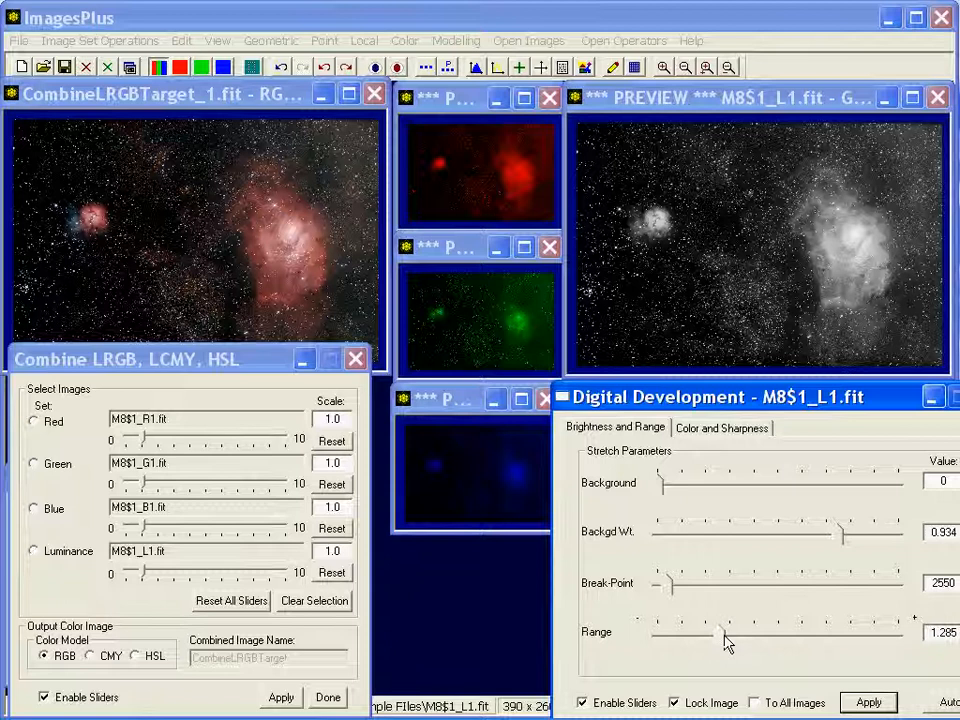
left_click_drag(718, 632, 727, 635)
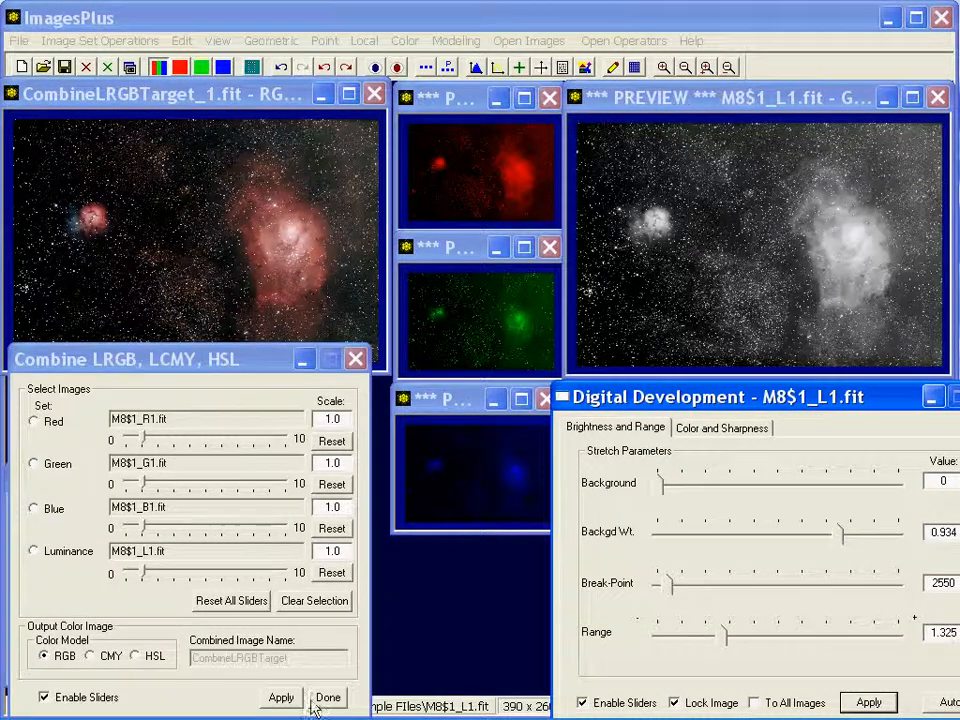
left_click(281, 697)
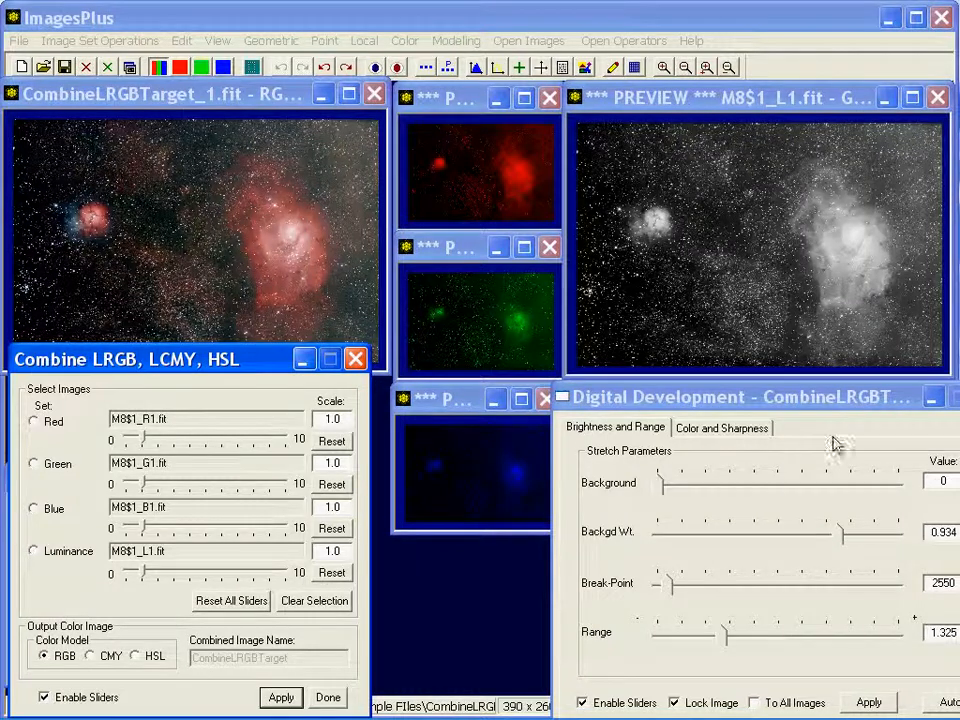
- Apply Medium sharpening to M8$1_L1 and rebuild the LRGB colour image
left_click(721, 427)
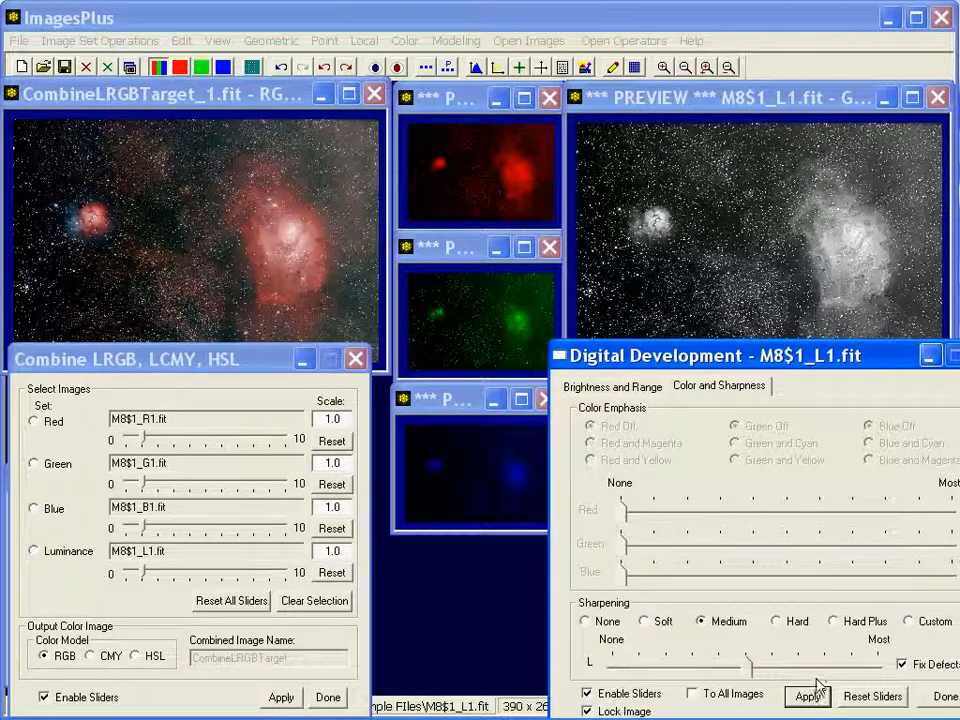
left_click(807, 696)
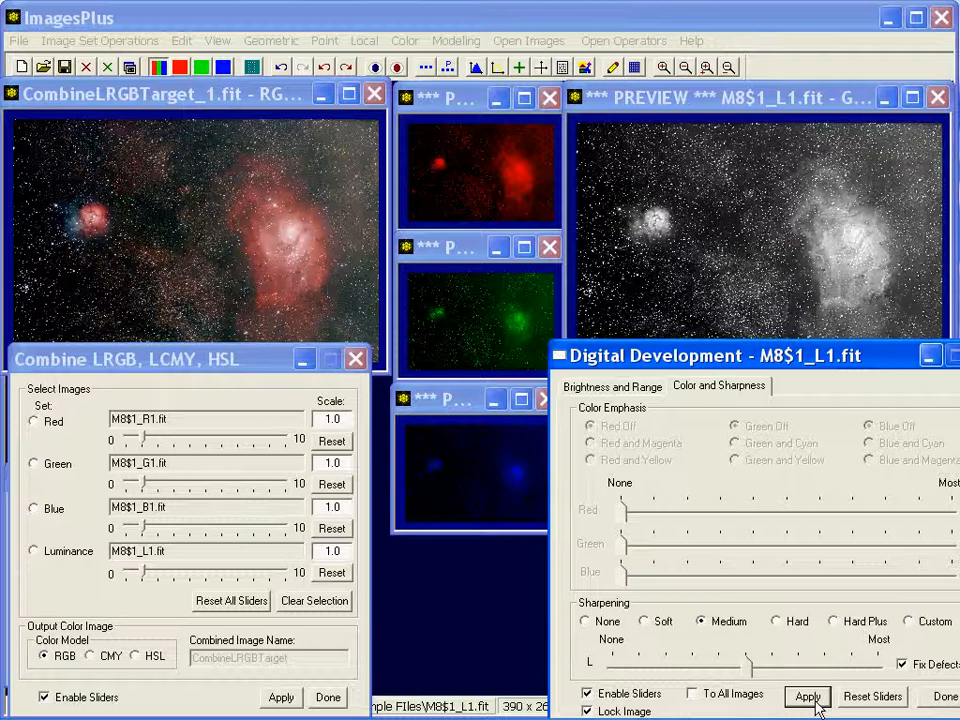
left_click(807, 697)
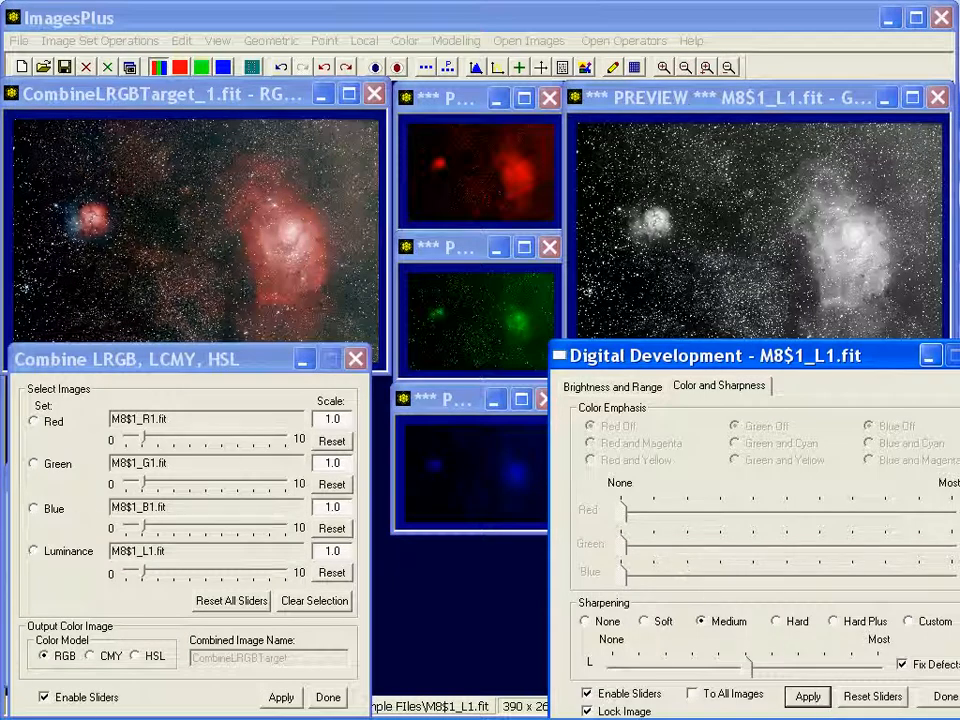
left_click(281, 697)
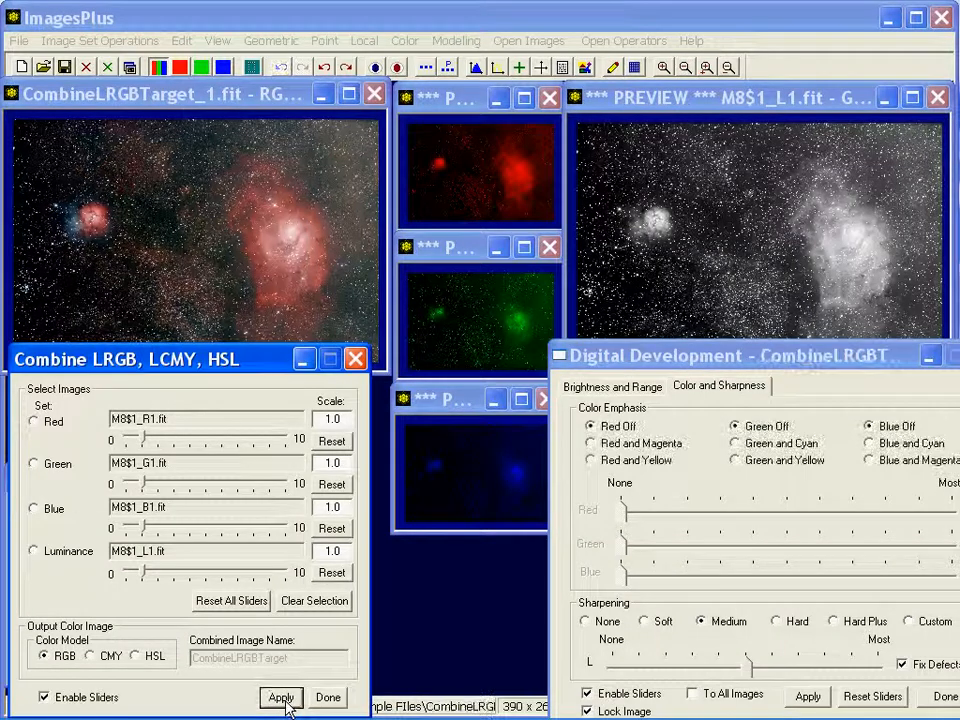
left_click(281, 697)
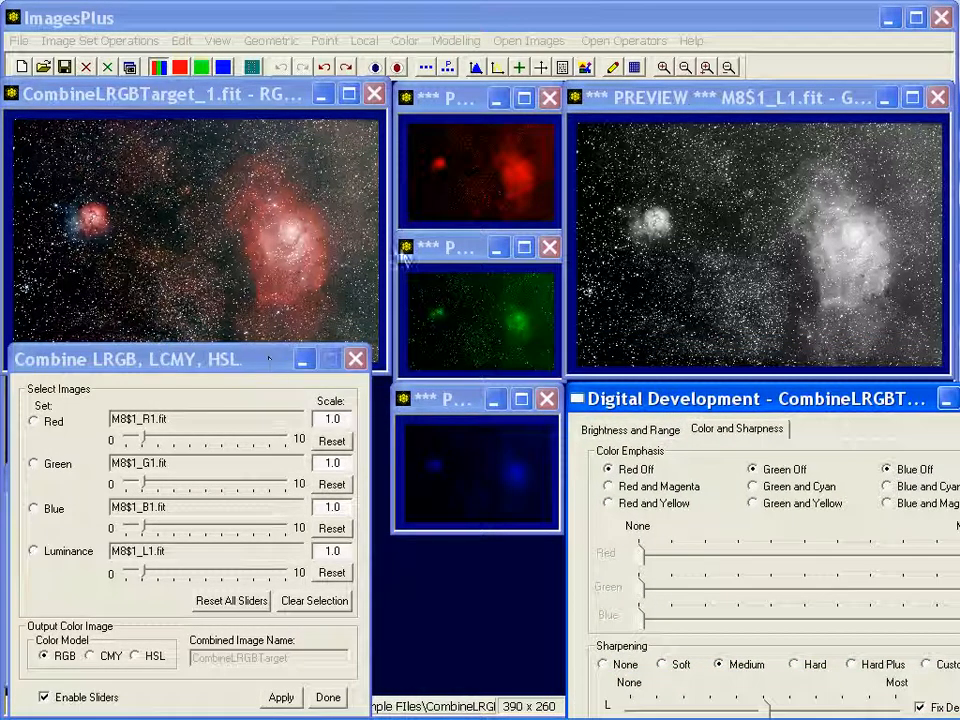
mouse_move(738, 278)
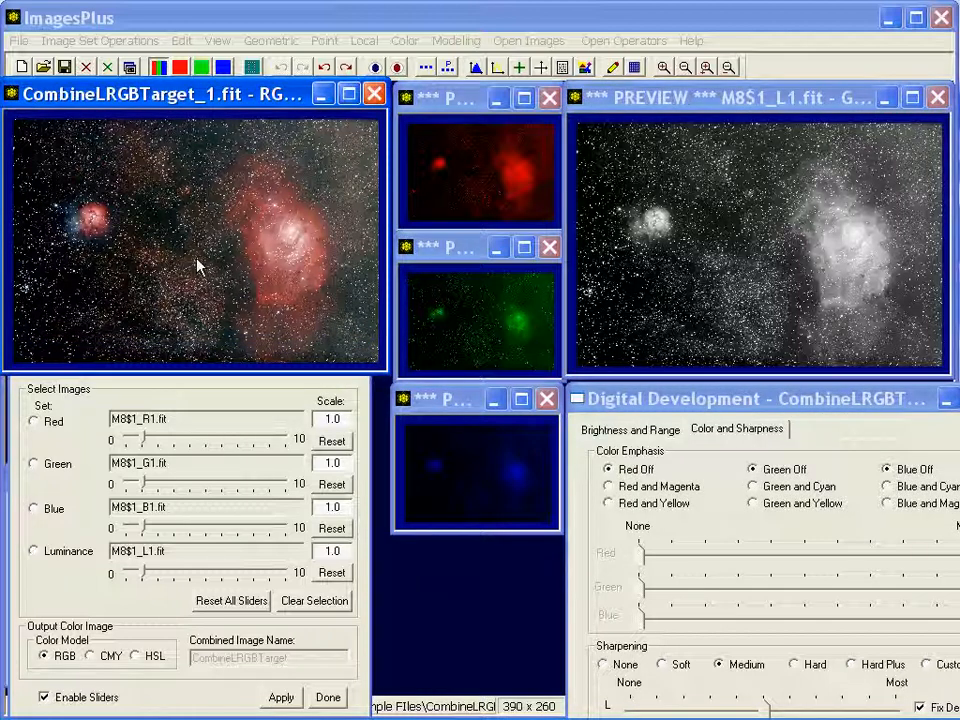
mouse_move(200, 210)
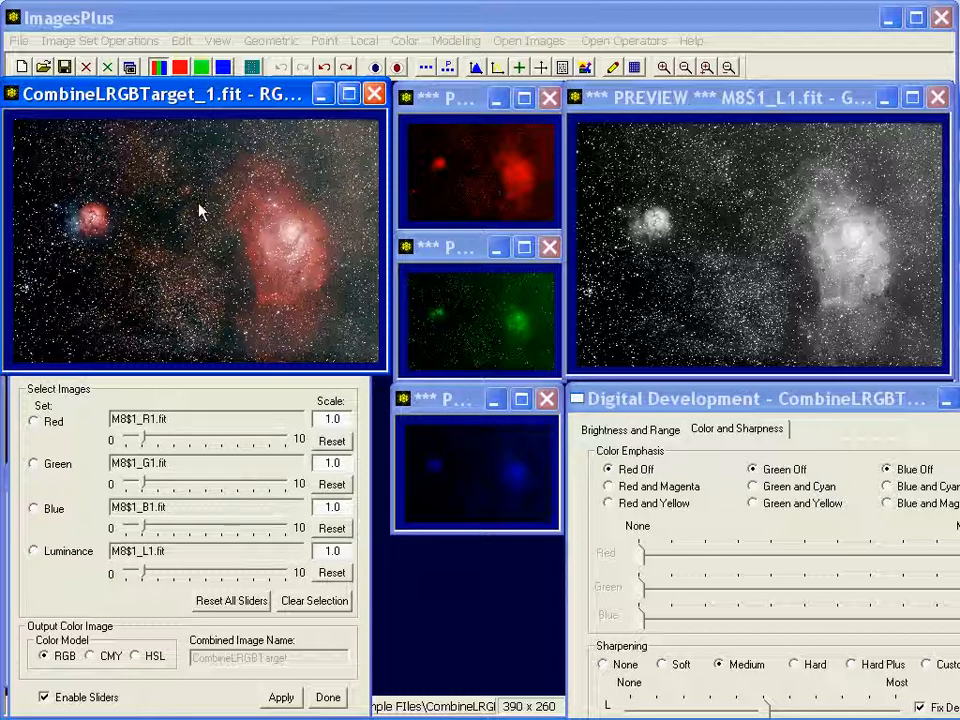
mouse_move(220, 303)
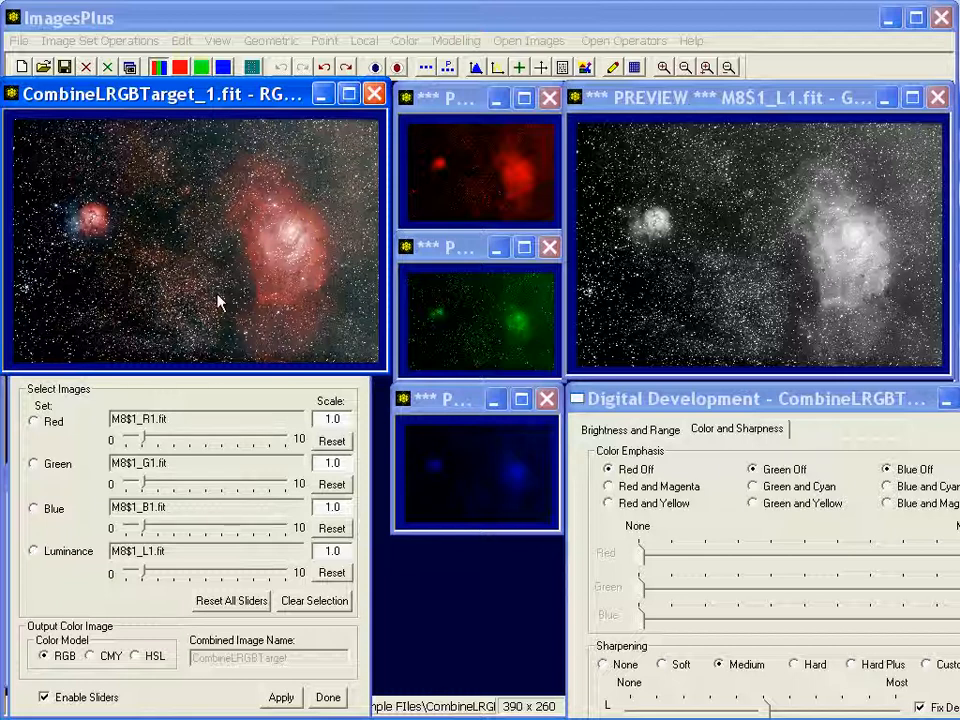
mouse_move(575, 210)
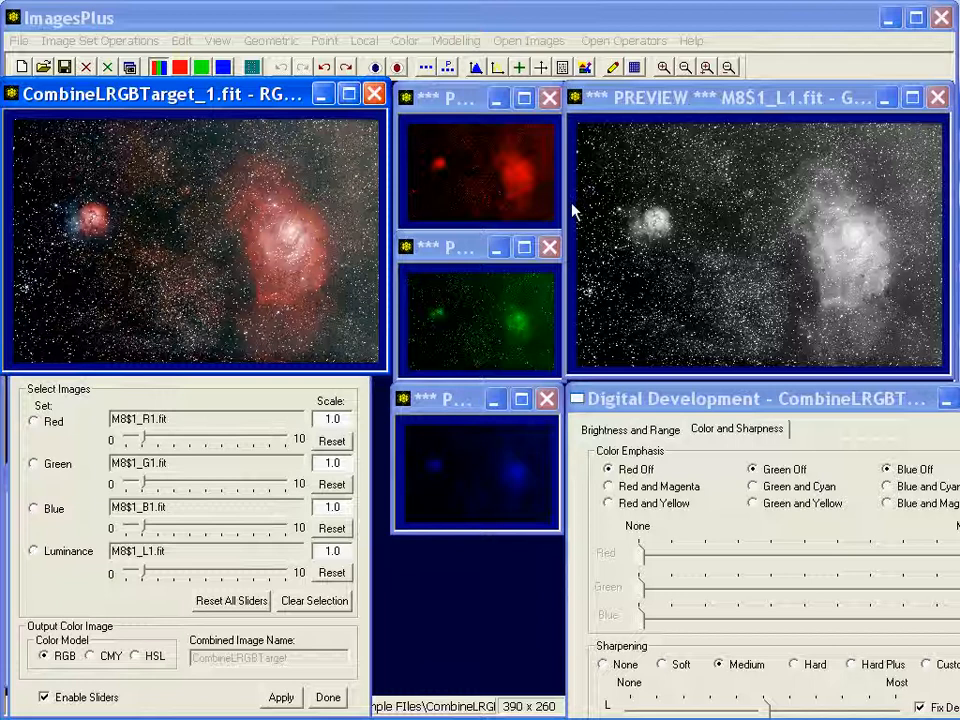
mouse_move(735, 332)
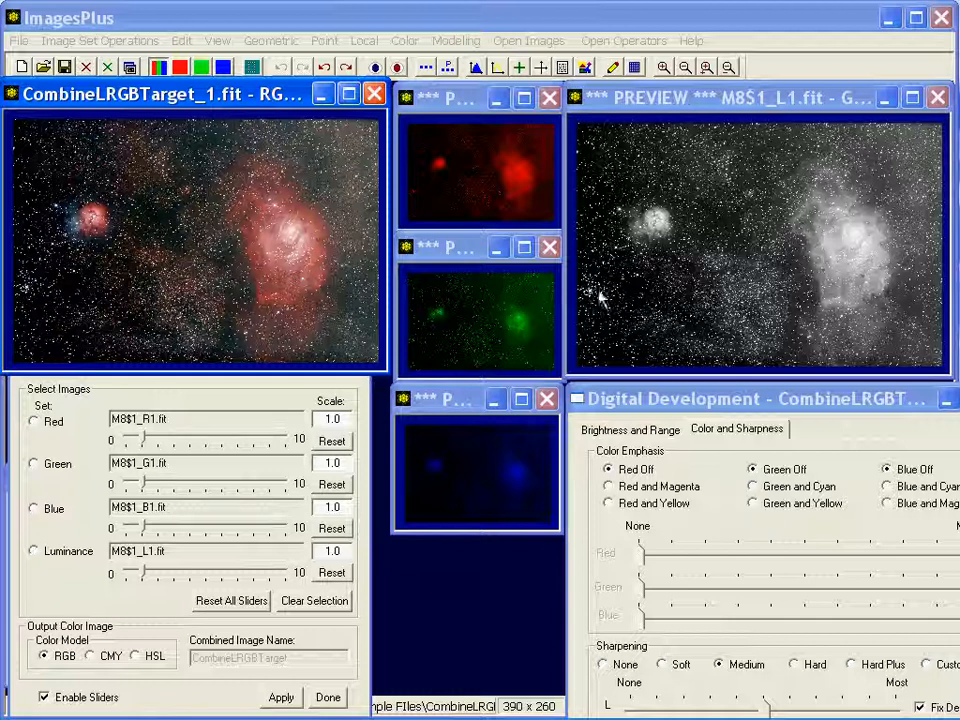
- Select the green component M8$1_G1.fit as the Digital Development target
left_click(460, 247)
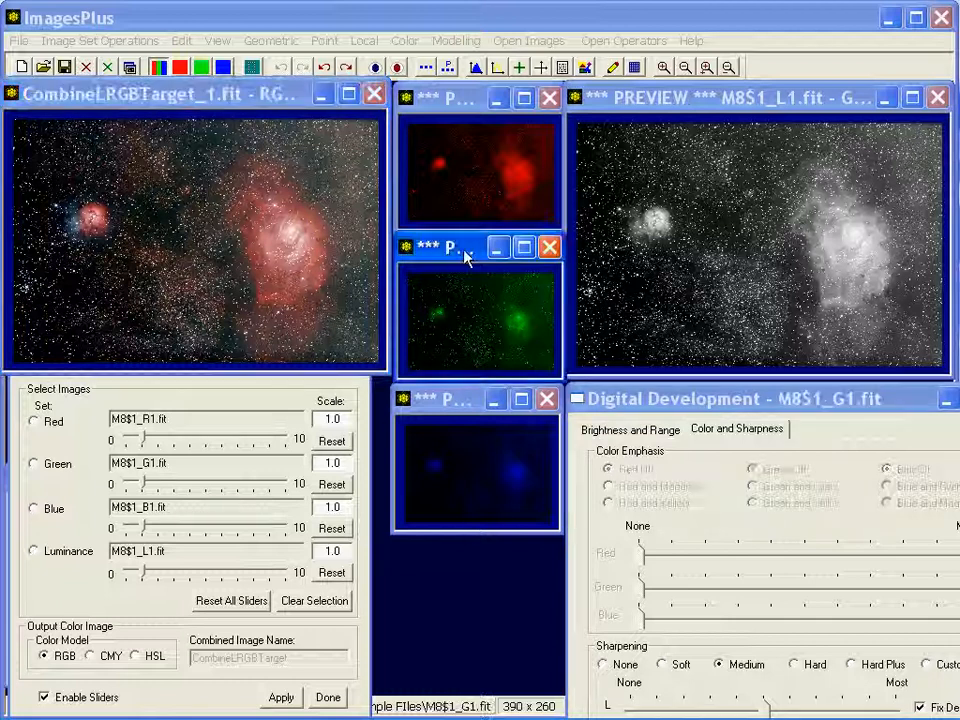